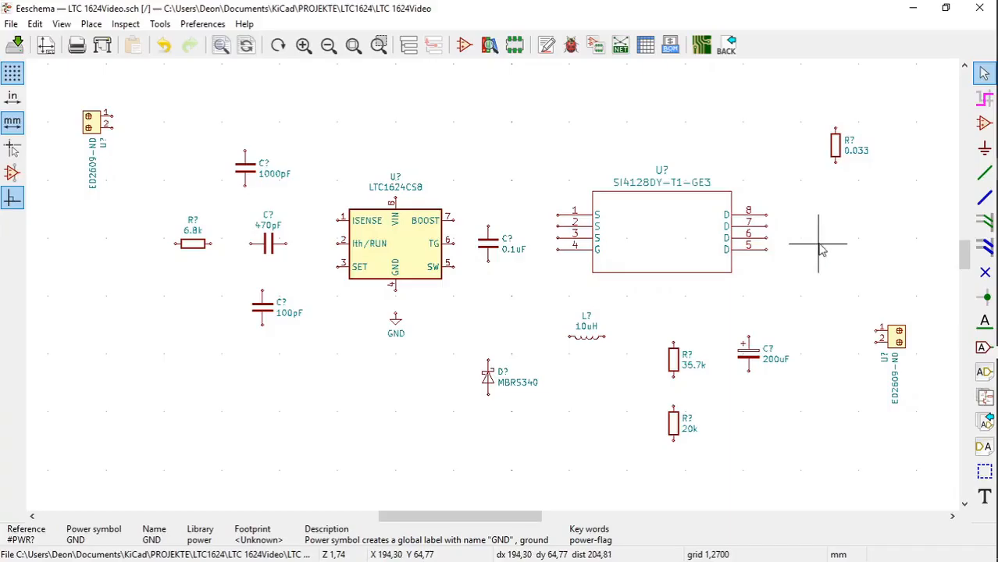
mouse_move(859, 216)
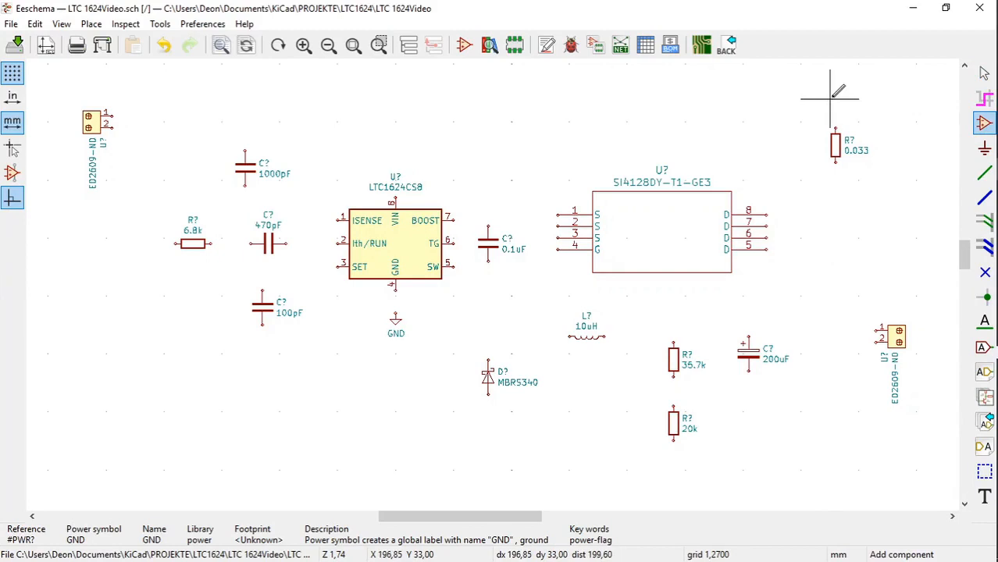
mouse_move(193, 133)
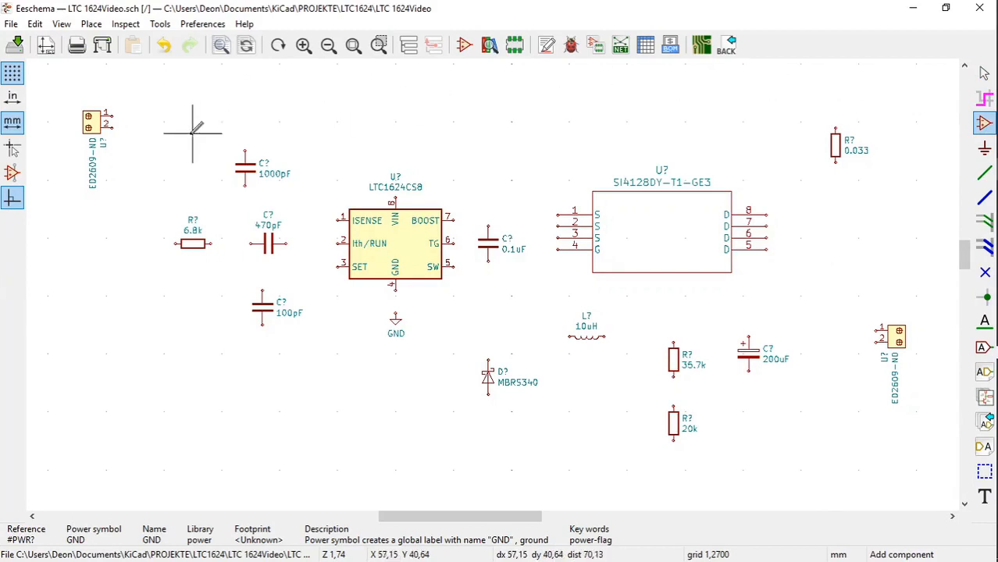
mouse_move(141, 153)
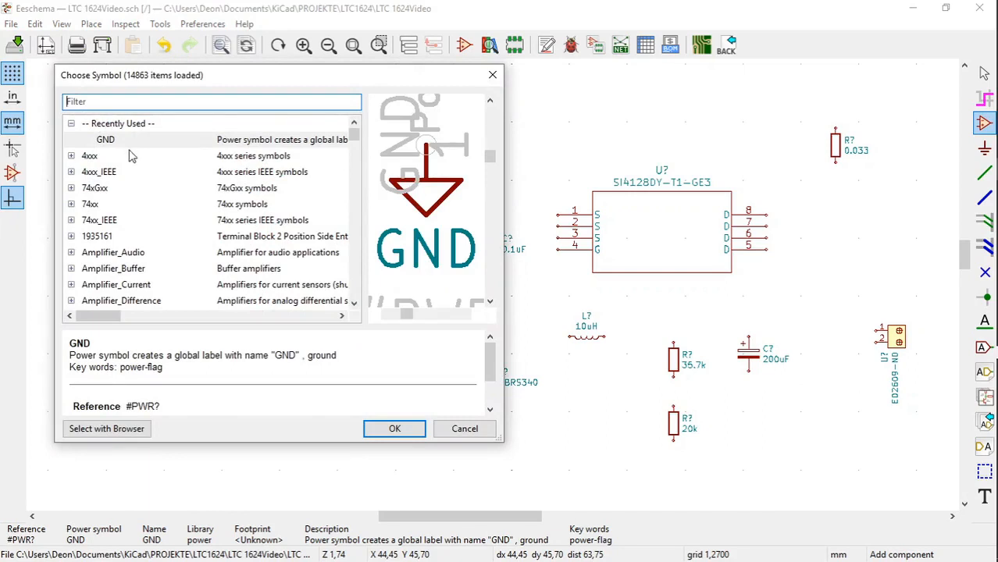
Step: Filter the symbol chooser for GND and confirm the GND power symbol
left_click(211, 102)
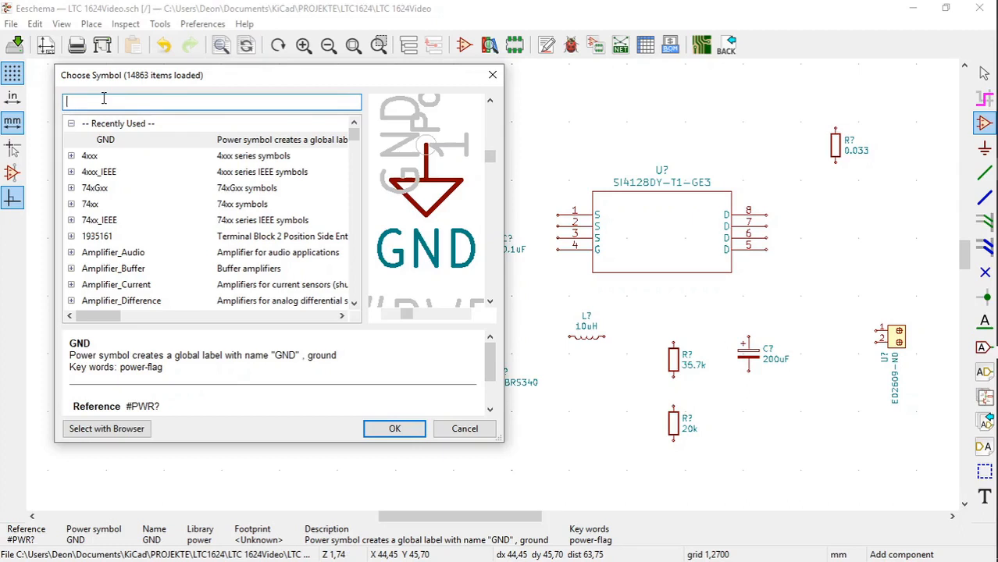
type("GND")
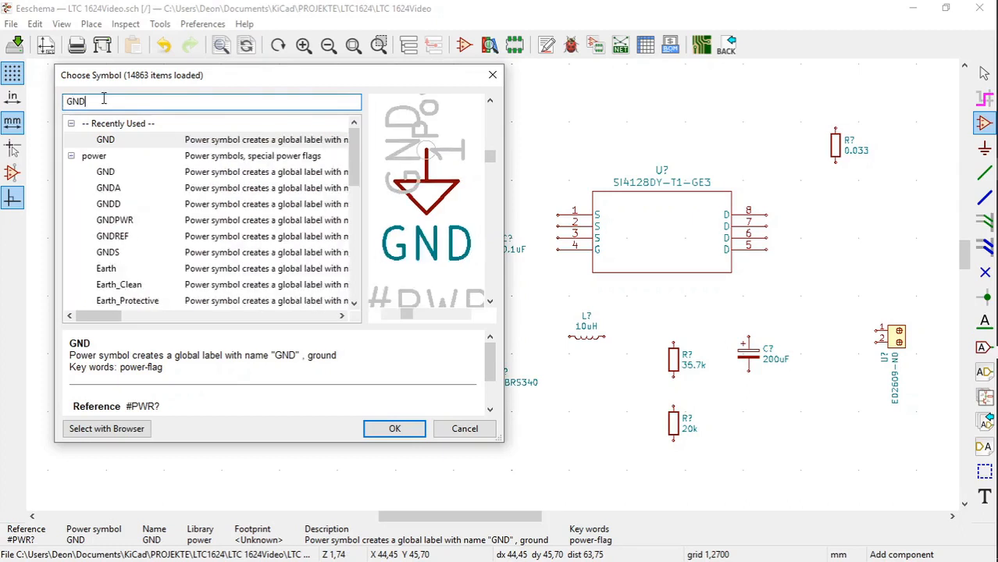
mouse_move(318, 372)
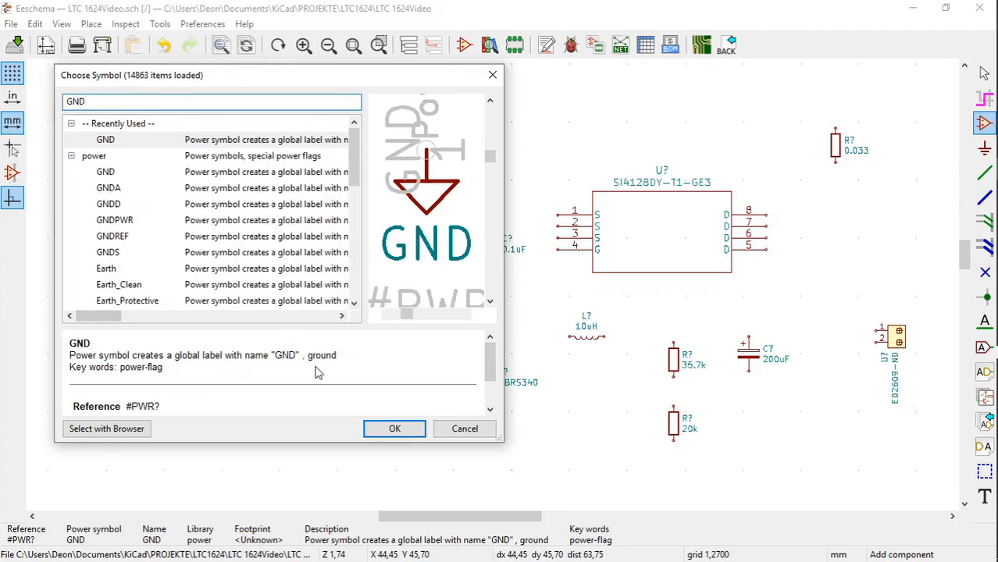
left_click(106, 139)
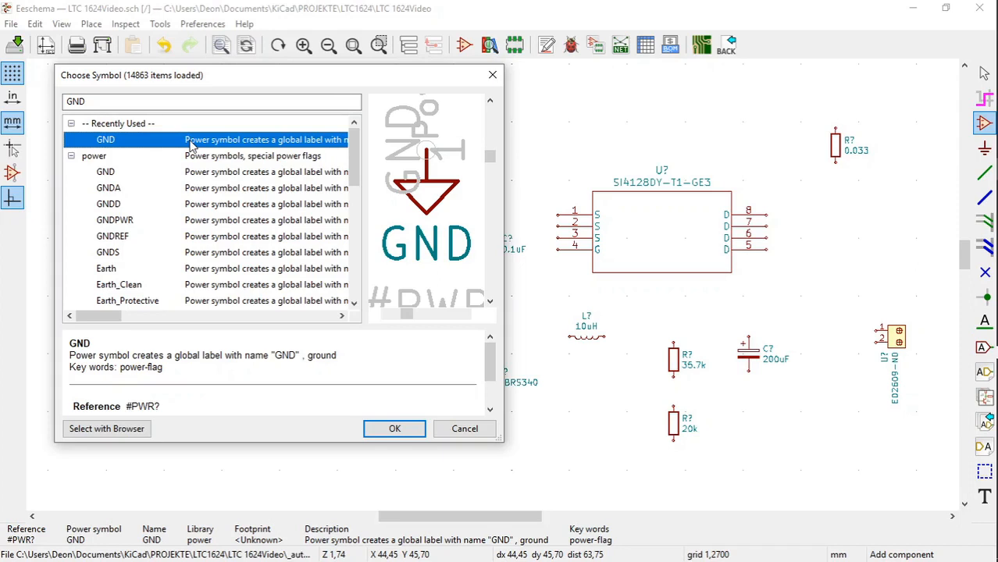
mouse_move(325, 334)
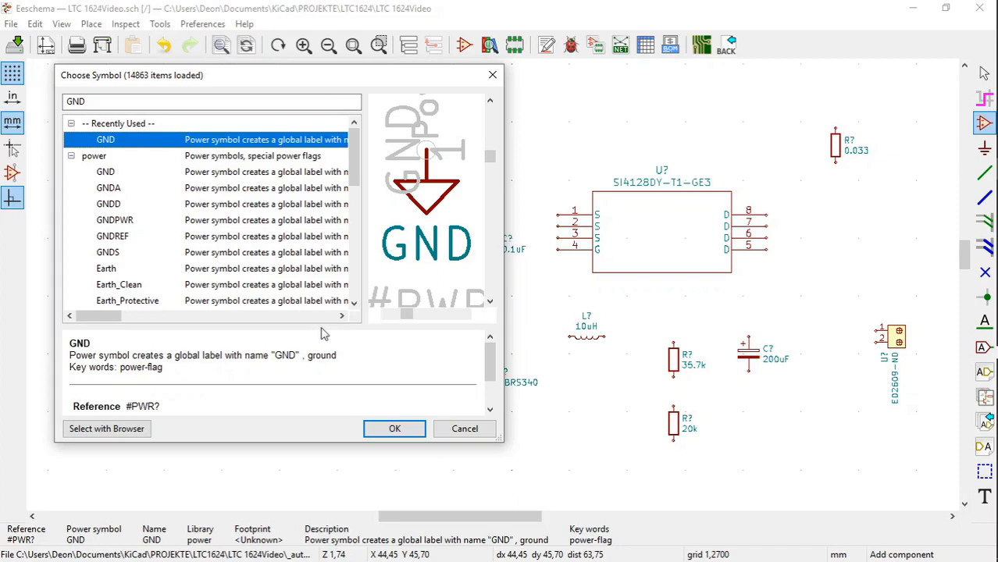
left_click(394, 428)
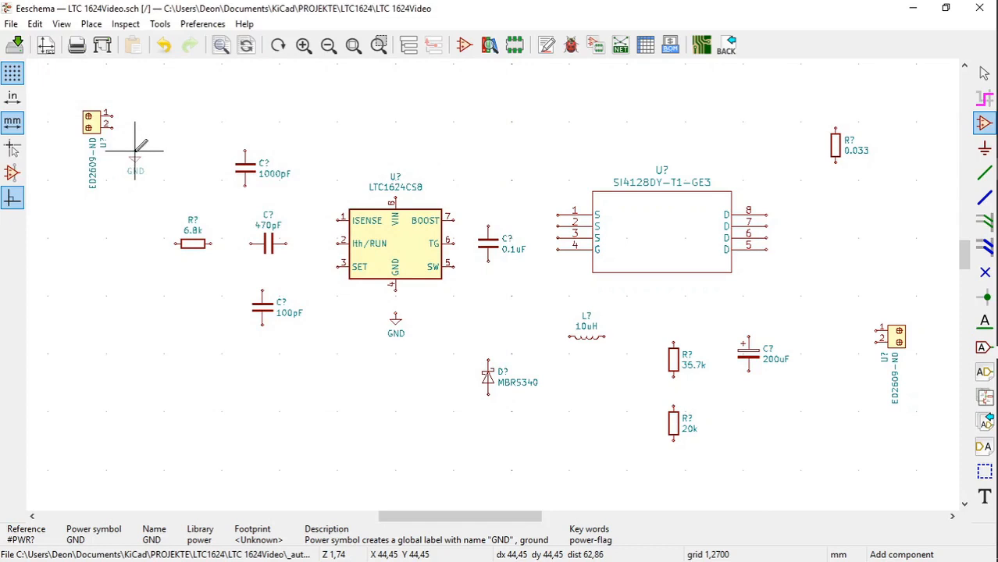
Step: Place the GND symbol under the connector and duplicate it for the 6.8k resistor and 100pF capacitor
right_click(137, 156)
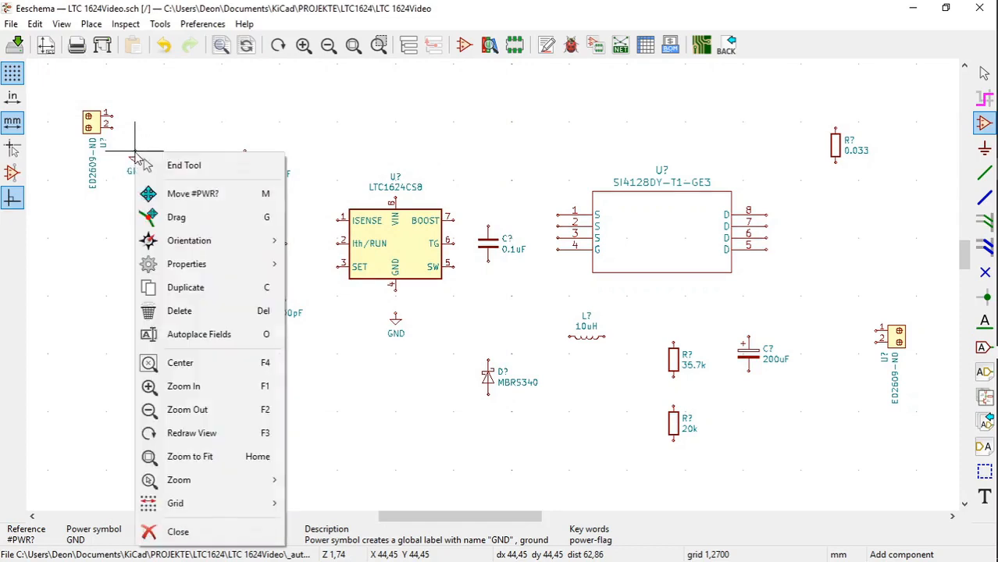
mouse_move(186, 287)
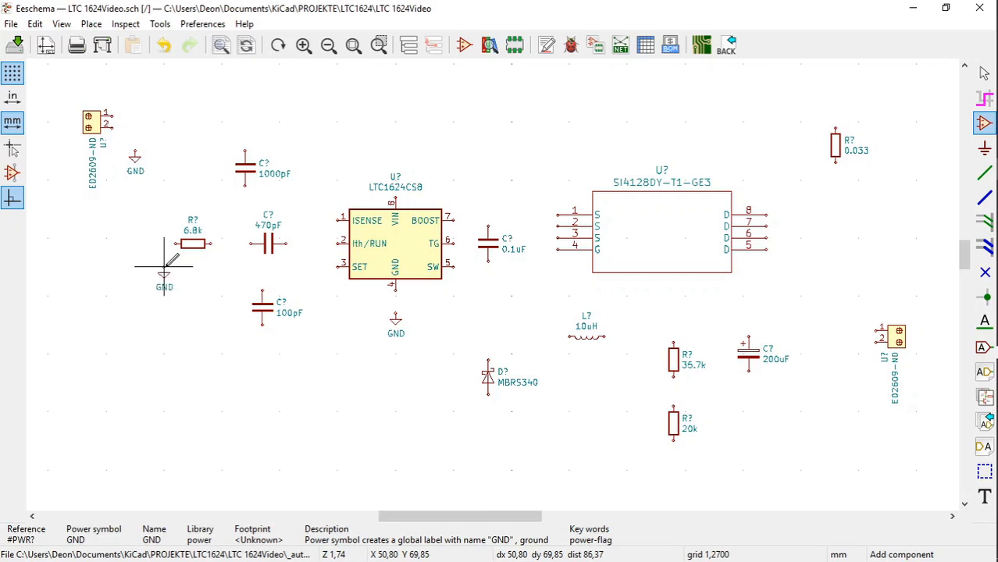
right_click(164, 278)
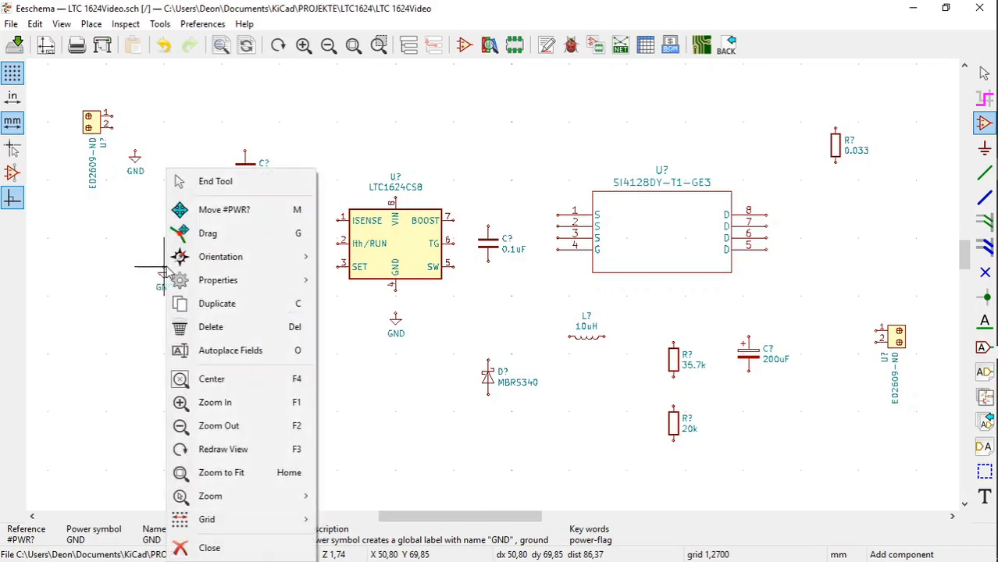
mouse_move(217, 304)
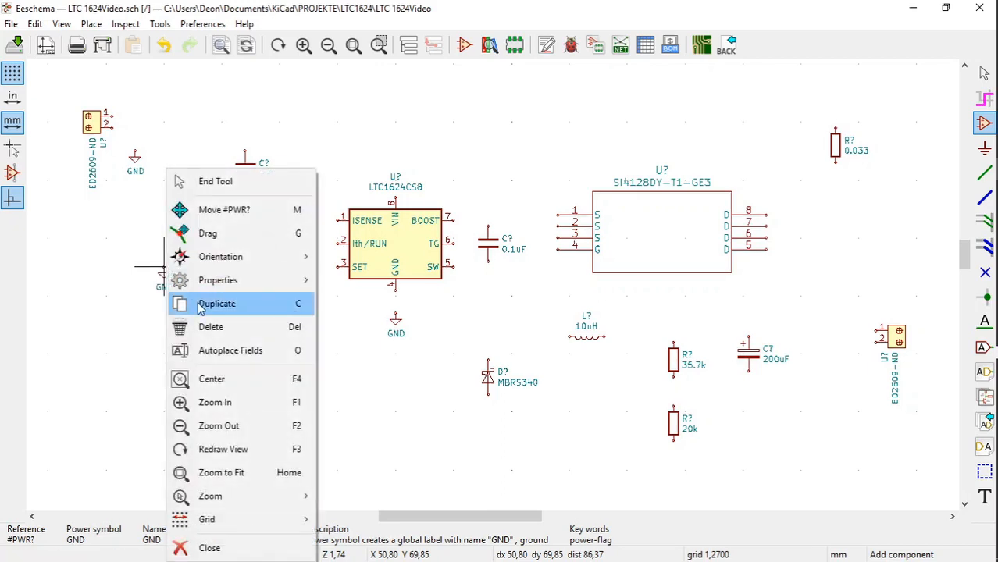
left_click(217, 303)
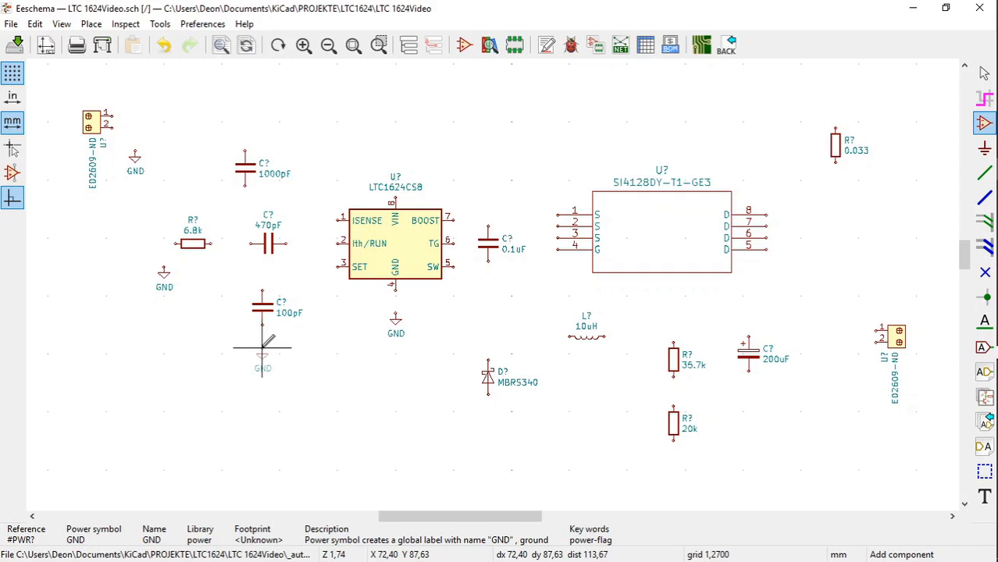
mouse_move(371, 372)
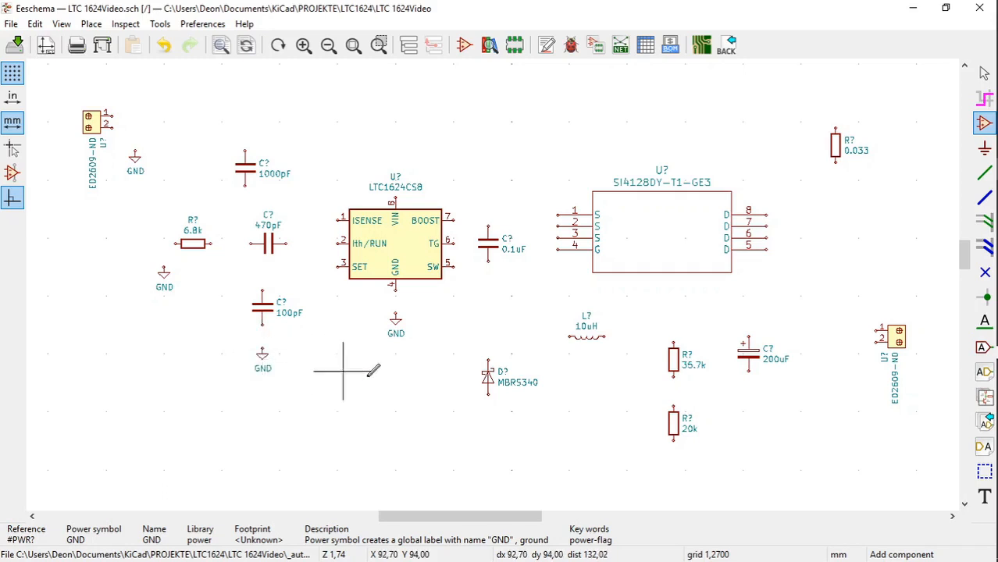
mouse_move(400, 367)
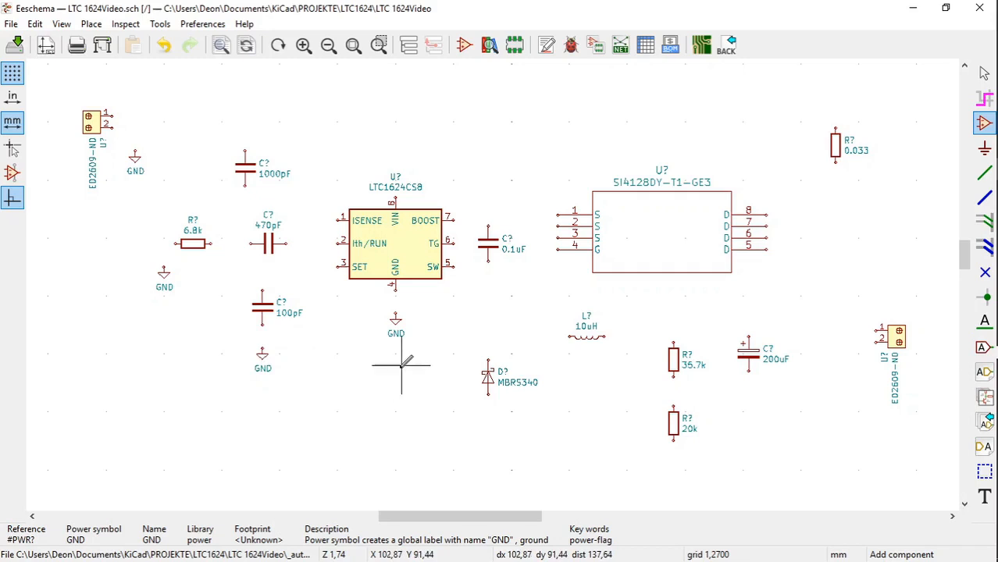
mouse_move(412, 362)
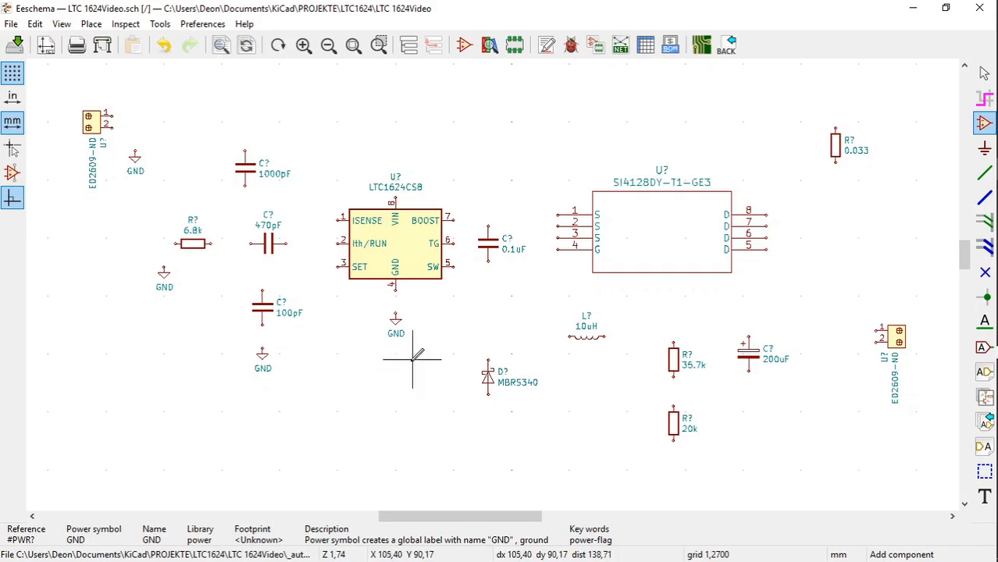
mouse_move(414, 356)
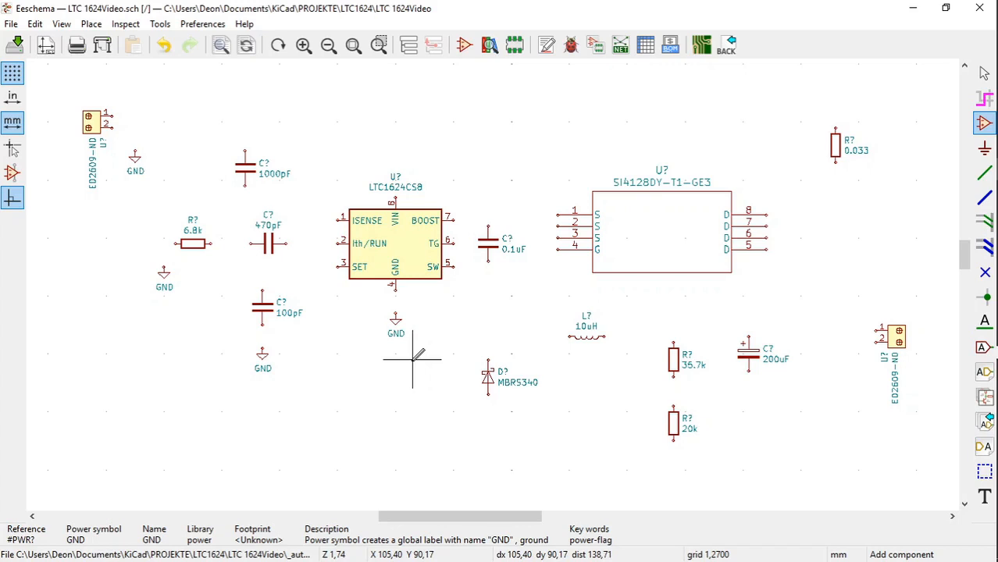
mouse_move(419, 357)
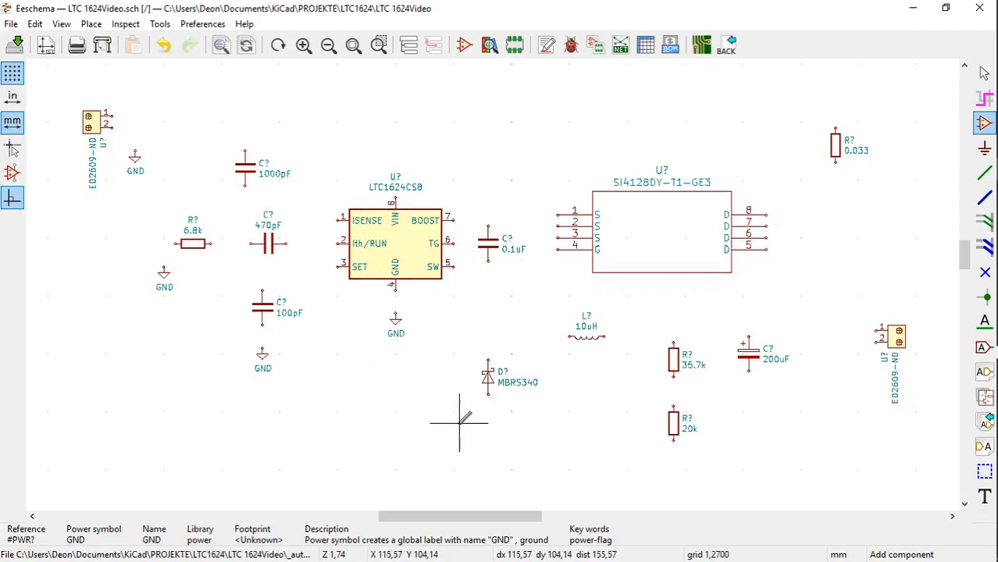
mouse_move(430, 422)
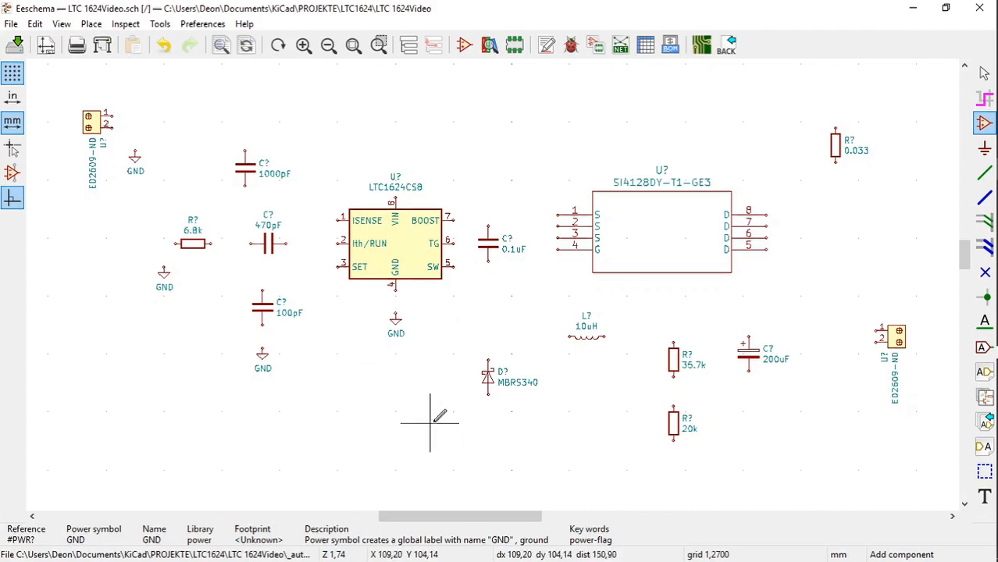
mouse_move(488, 409)
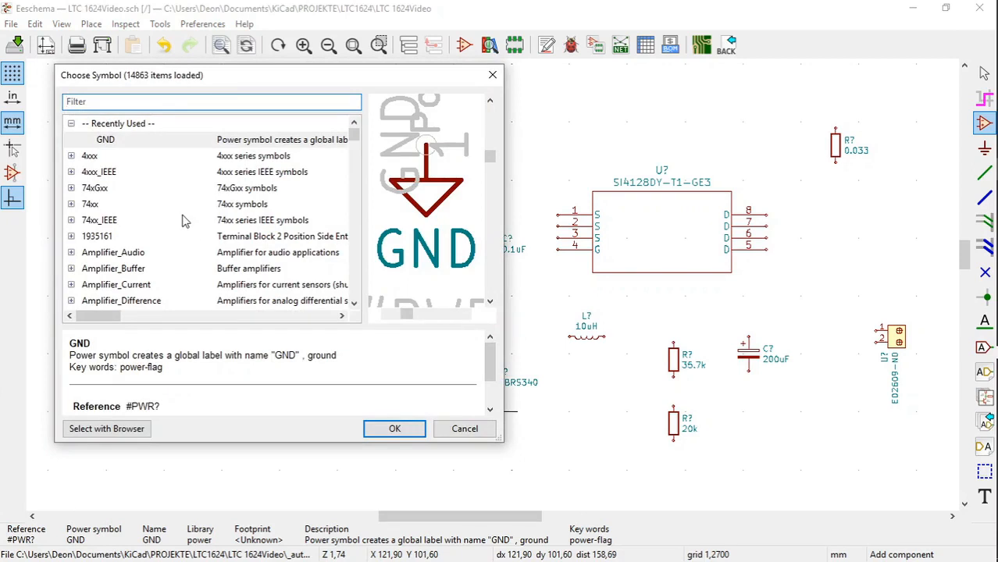
mouse_move(148, 147)
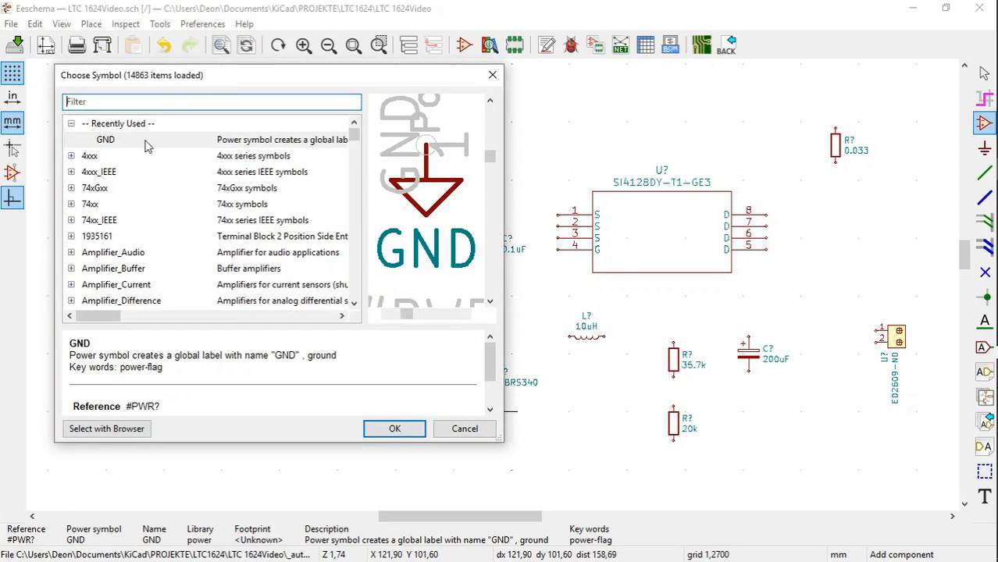
Step: Choose GND from Recently Used and confirm it for placement below the MBRS340 diode
left_click(106, 139)
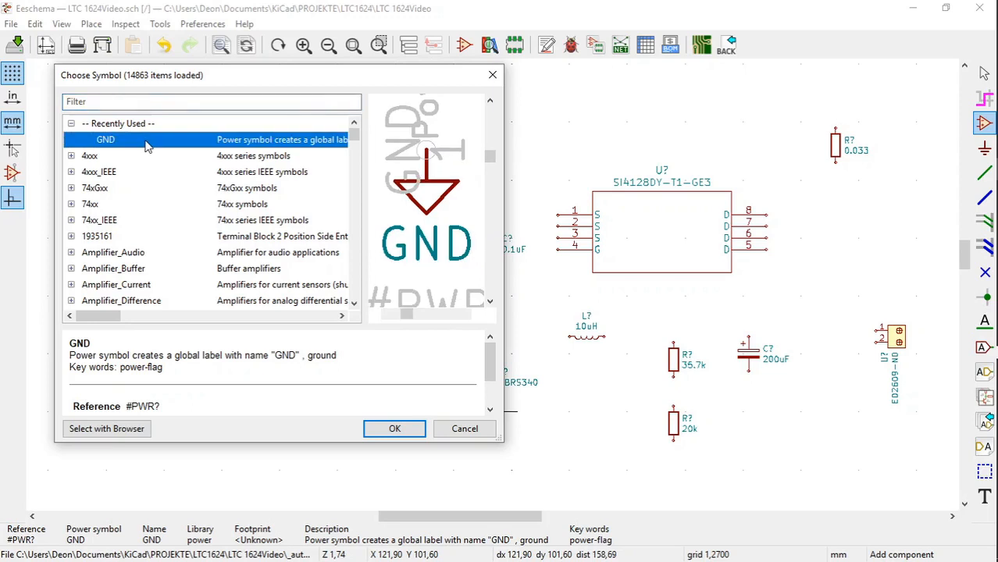
mouse_move(197, 222)
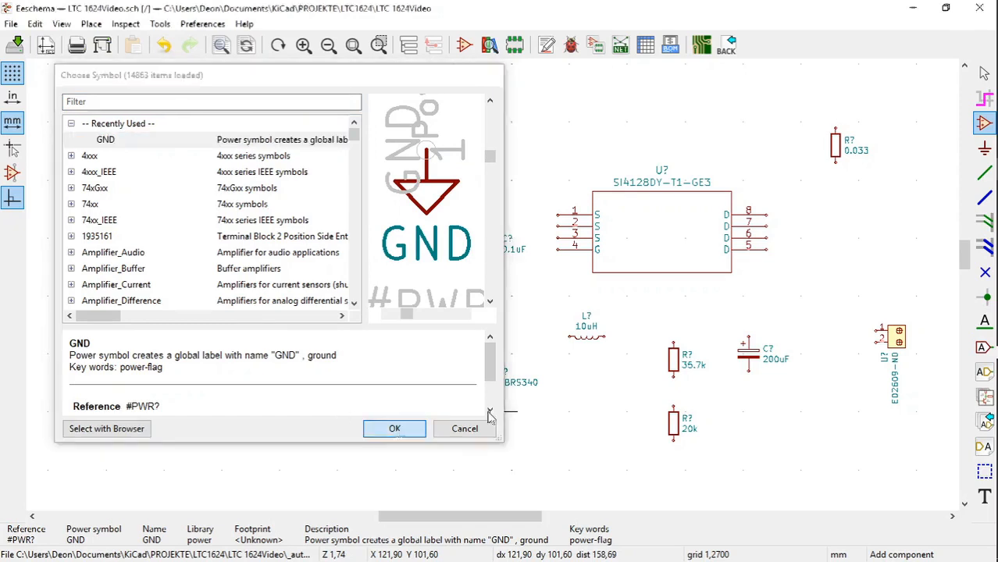
left_click(394, 428)
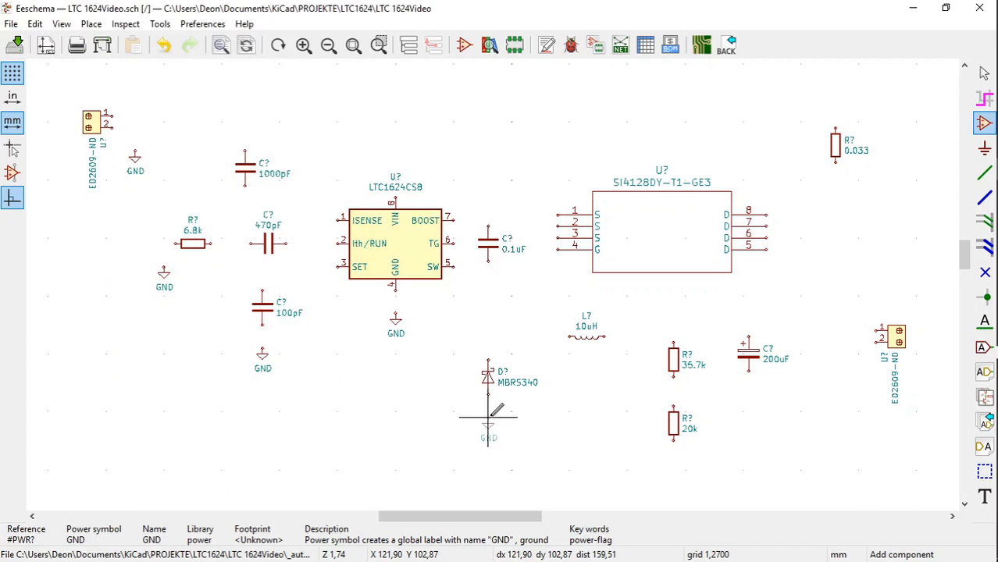
Step: Move the GND symbol into place below the 20k resistor of the 35.7k/20k pair
right_click(488, 414)
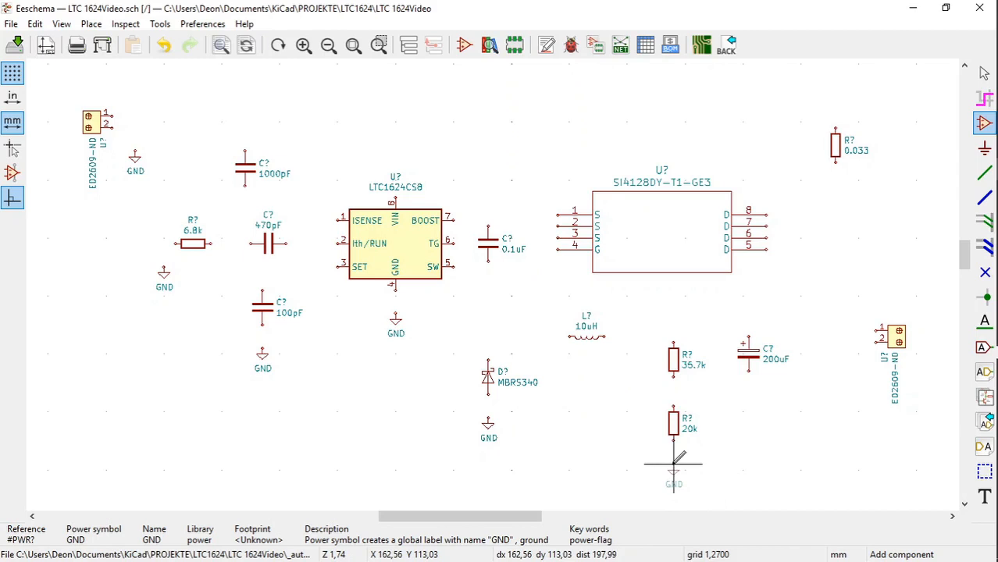
right_click(673, 469)
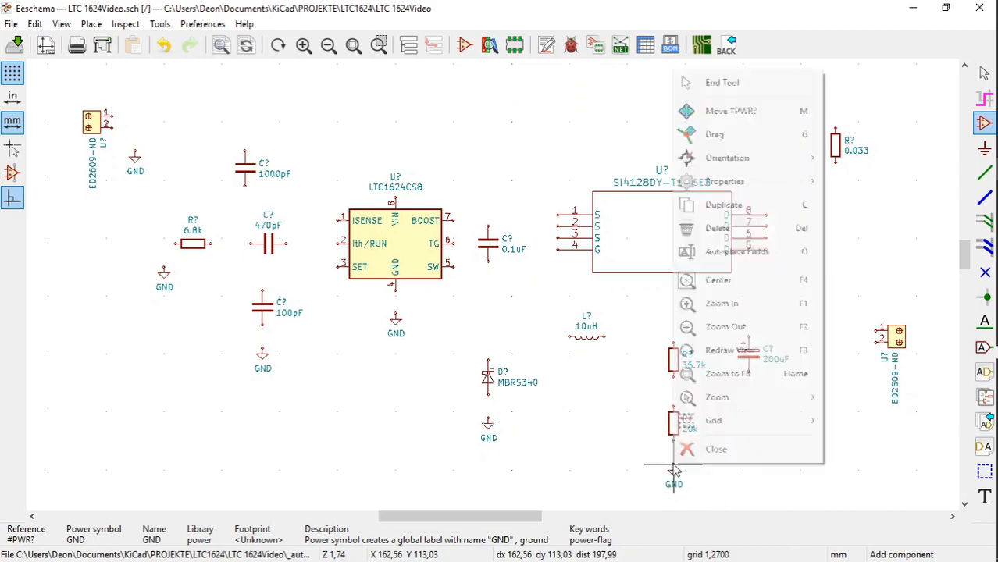
left_click(722, 205)
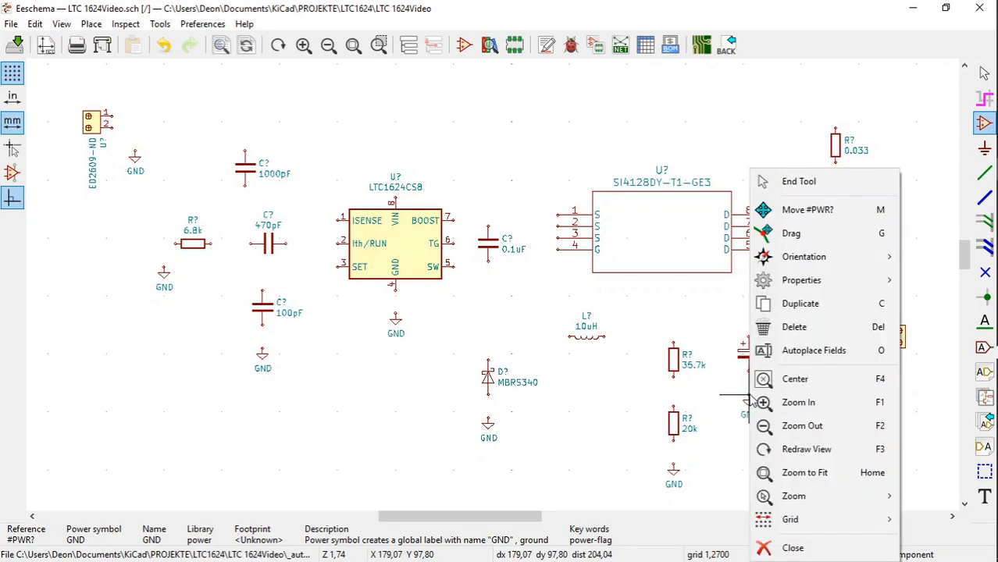
mouse_move(774, 303)
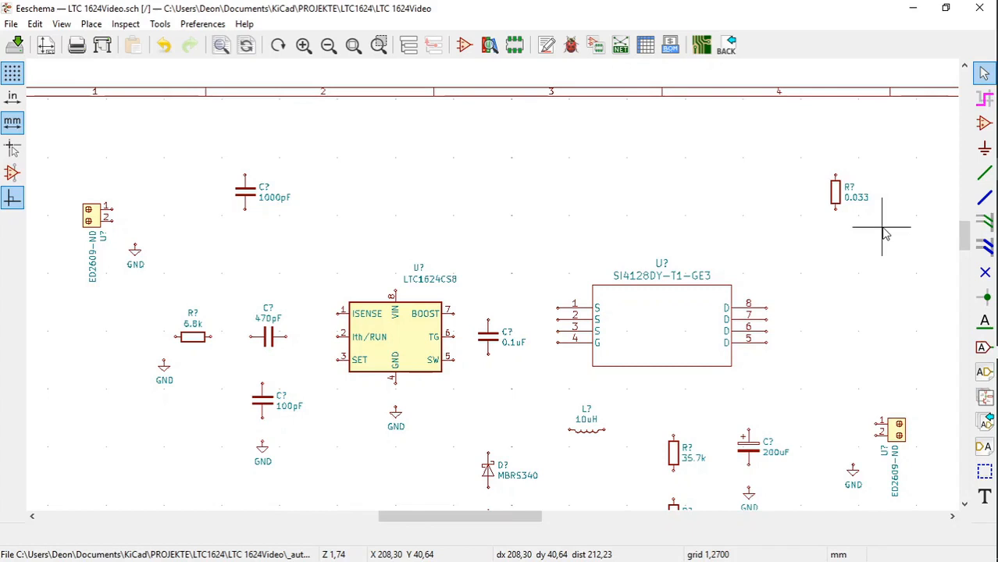
mouse_move(894, 232)
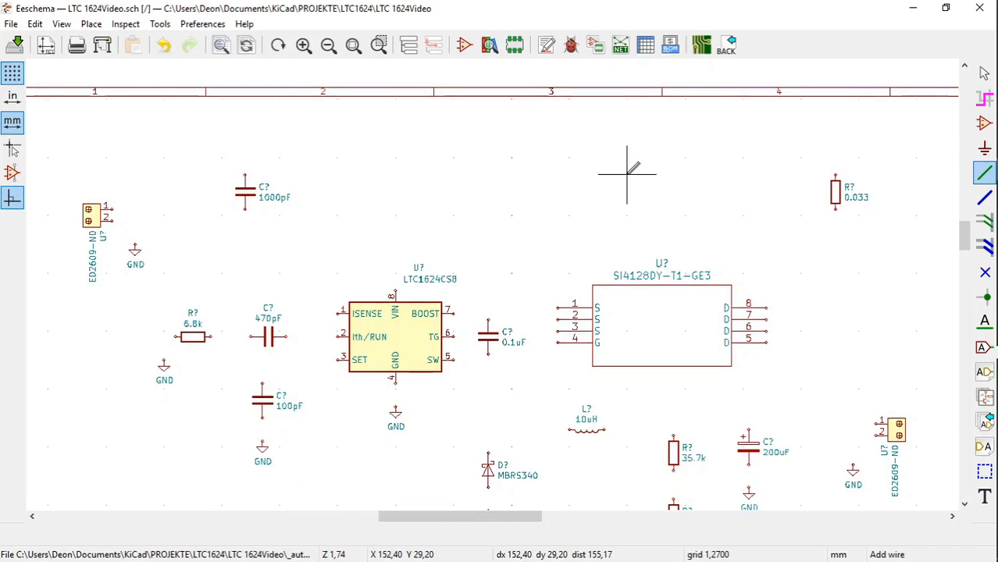
mouse_move(297, 143)
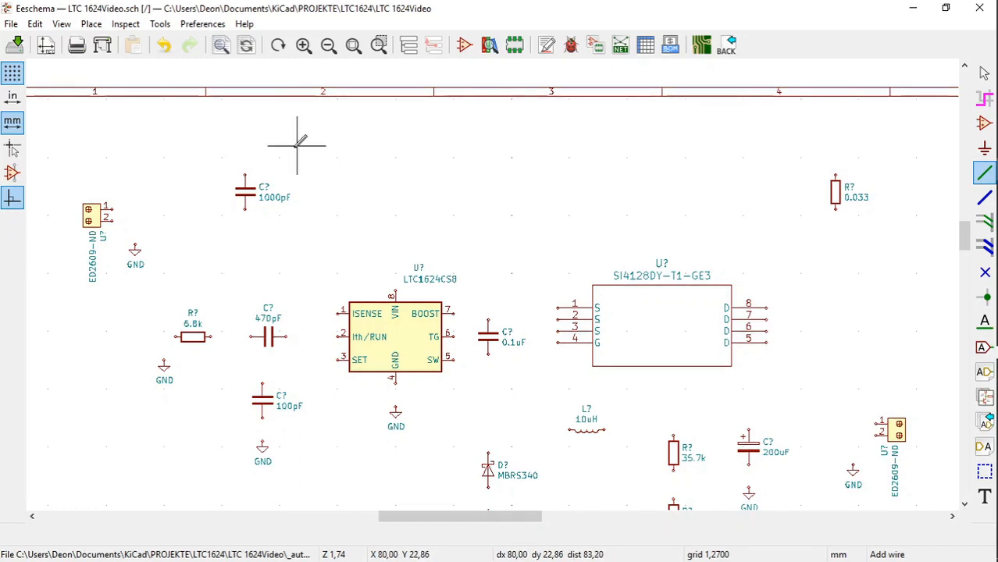
mouse_move(144, 203)
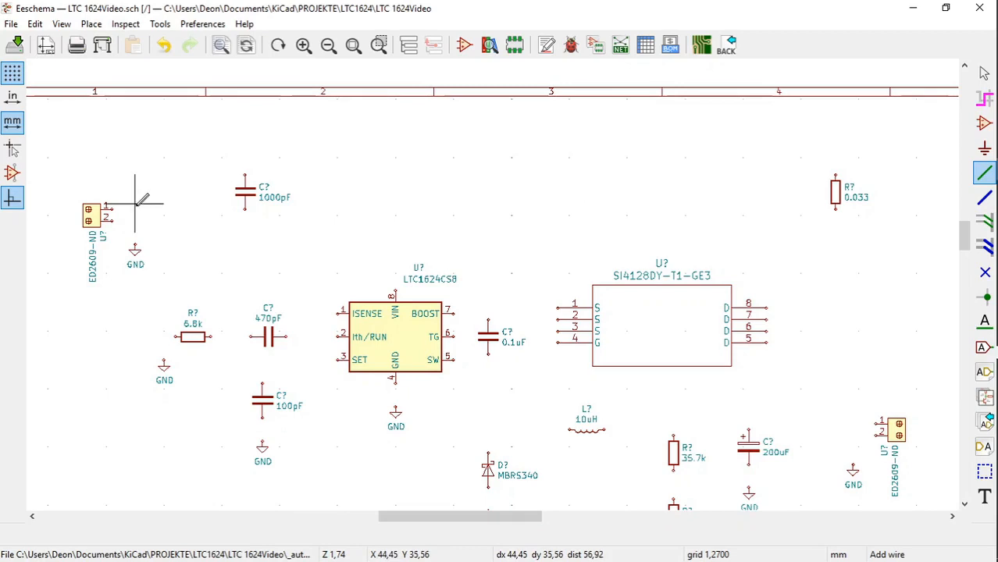
mouse_move(122, 209)
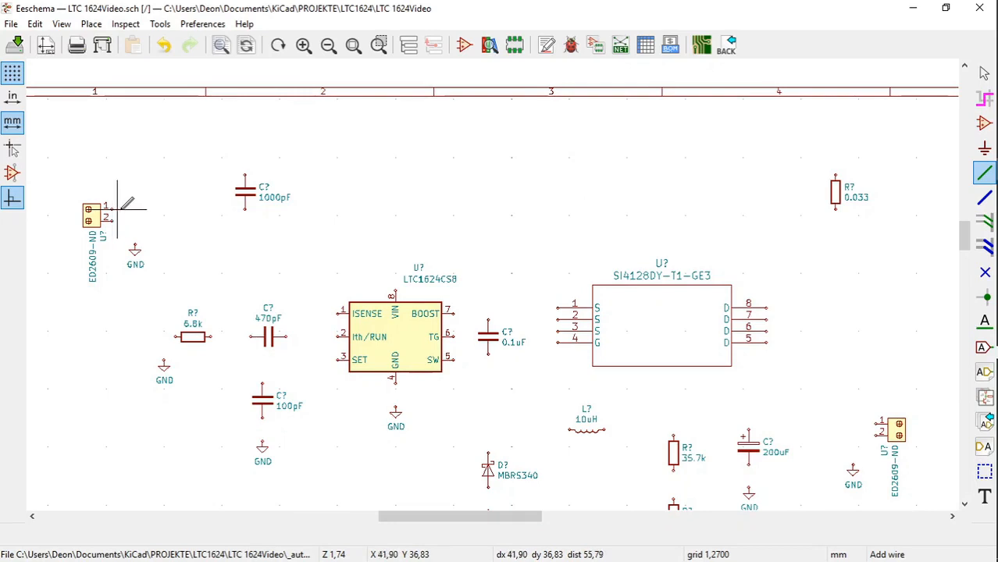
mouse_move(153, 211)
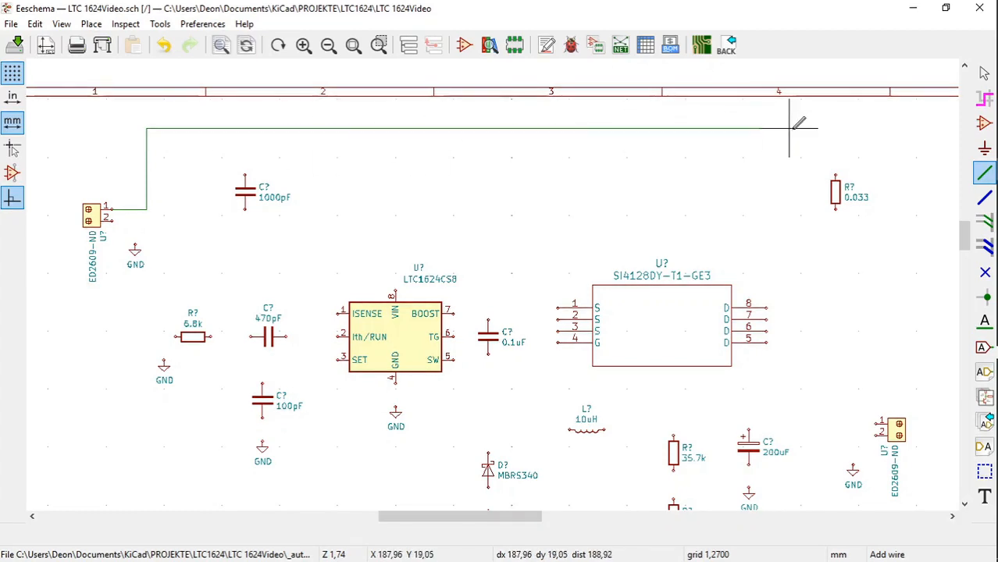
mouse_move(829, 133)
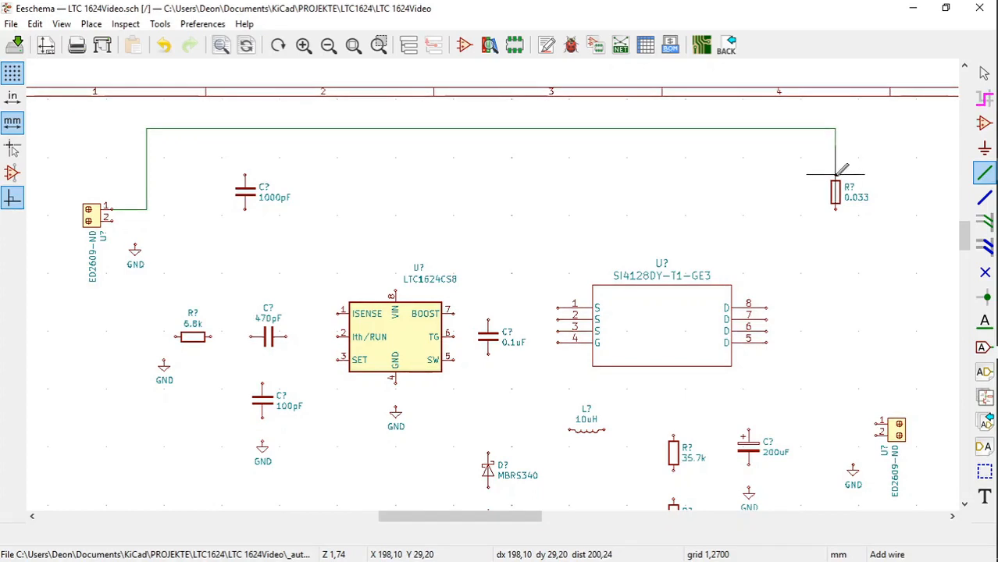
mouse_move(847, 169)
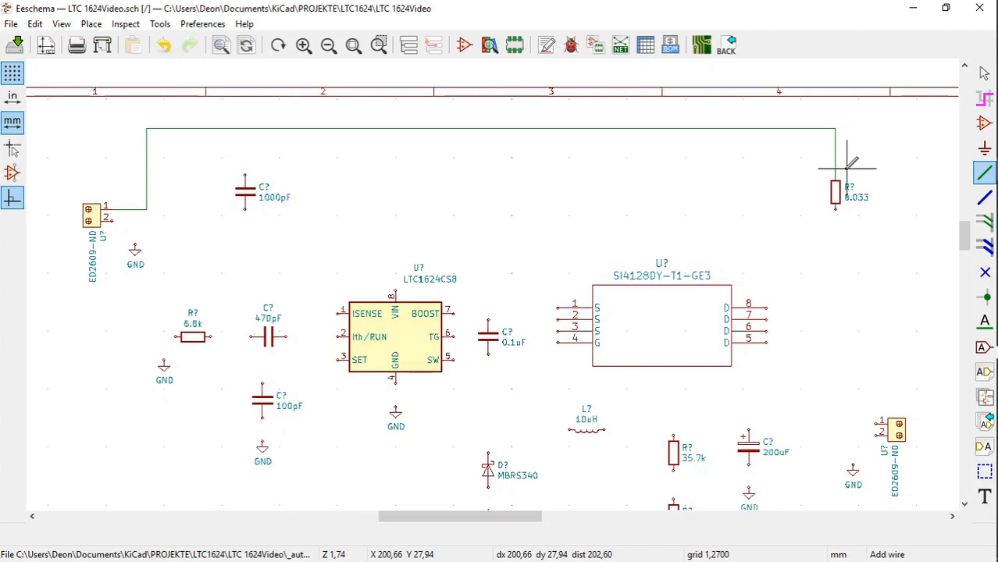
mouse_move(309, 172)
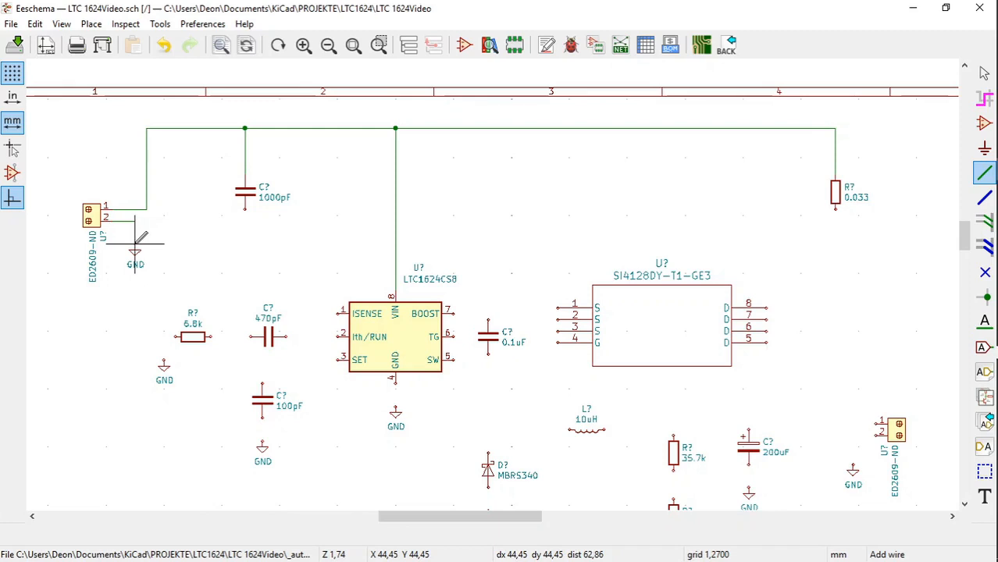
mouse_move(250, 268)
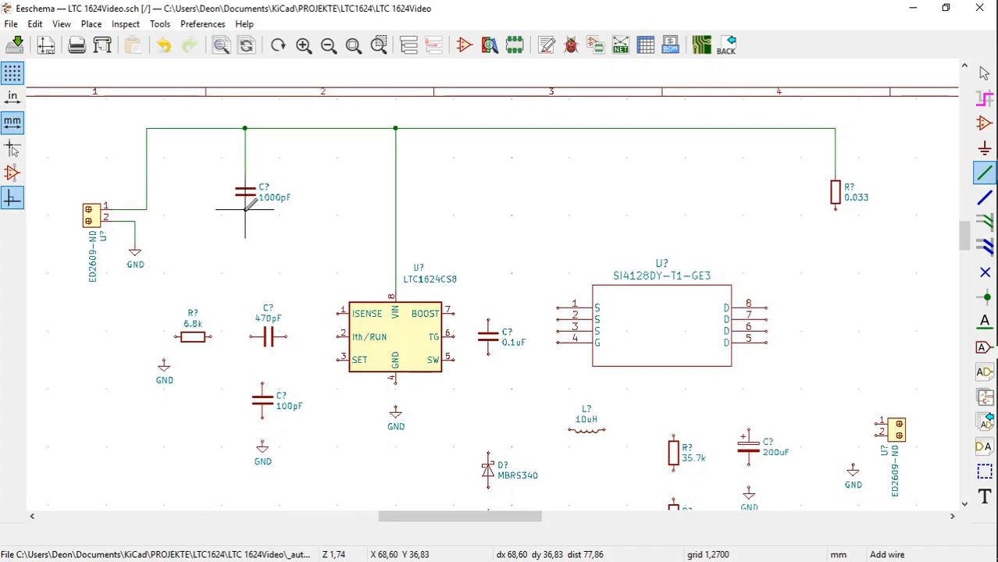
mouse_move(250, 219)
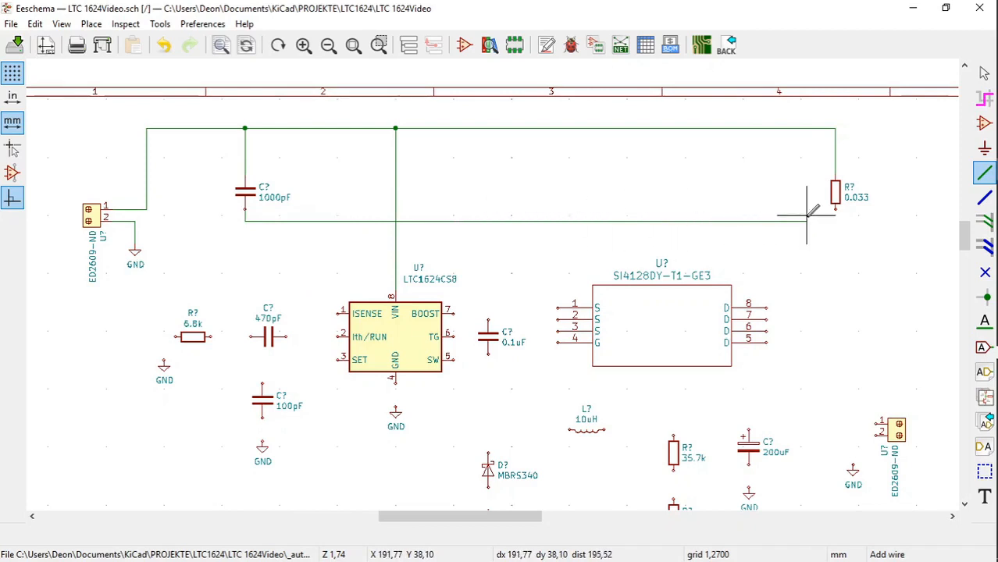
mouse_move(819, 222)
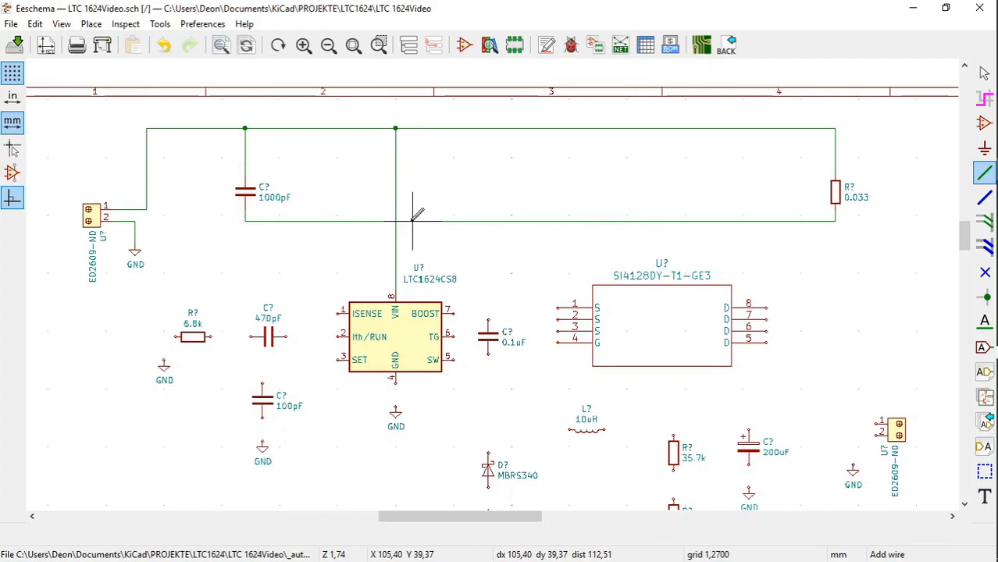
mouse_move(390, 231)
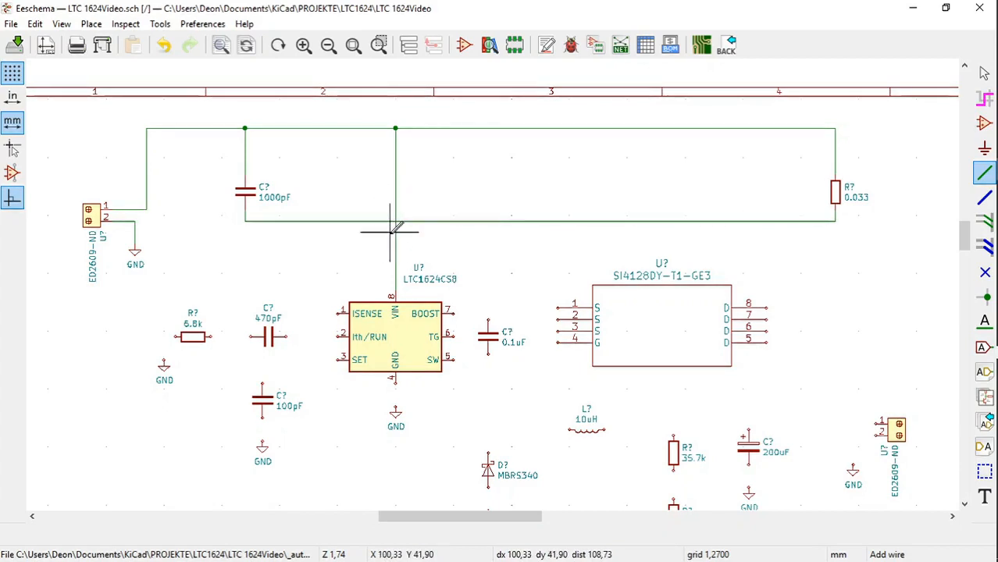
mouse_move(346, 252)
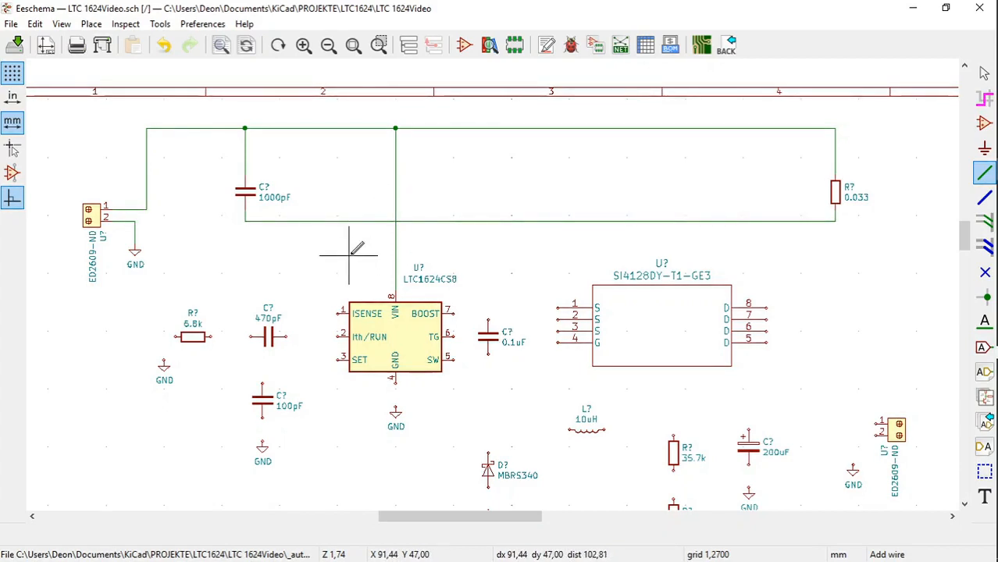
mouse_move(336, 305)
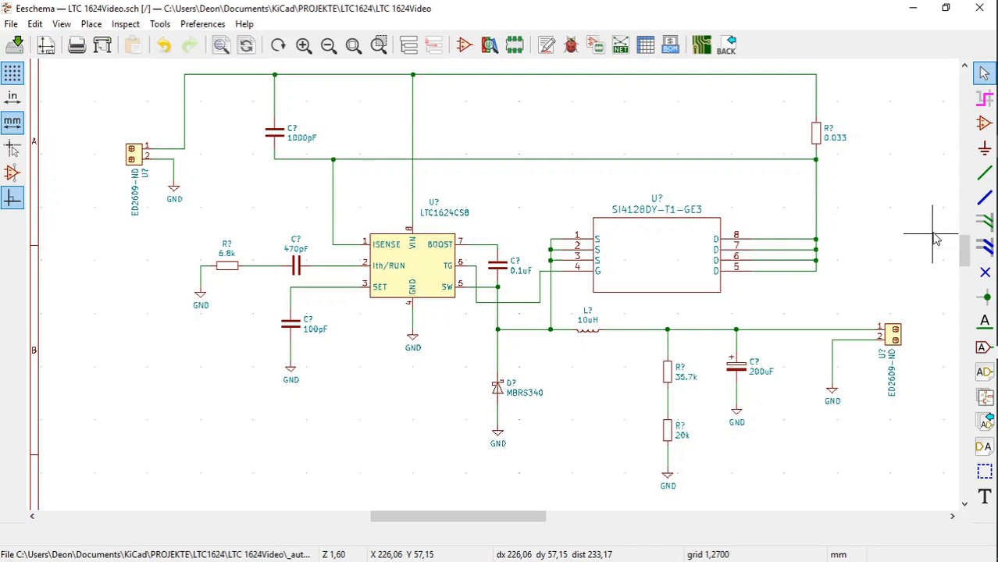
mouse_move(928, 215)
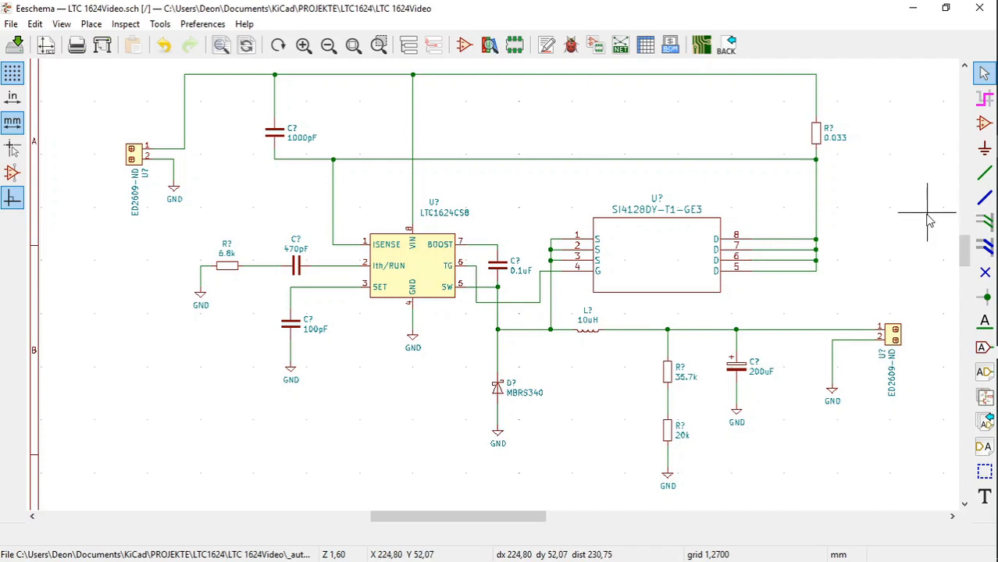
mouse_move(925, 181)
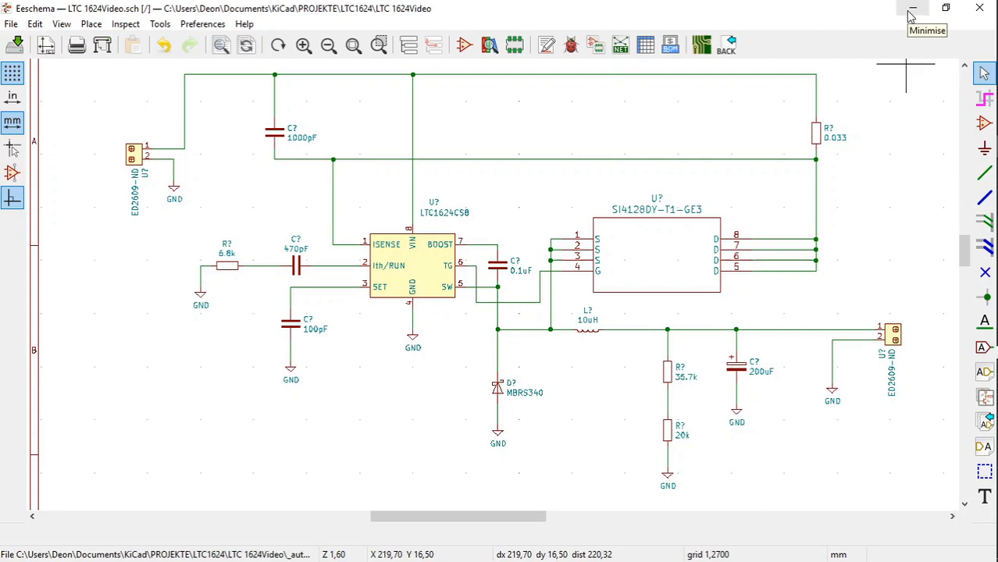
Step: Minimise Eeschema and select the LTC1624 R Si28 .asc file in Tut1.2DrawCircuit2
left_click(913, 7)
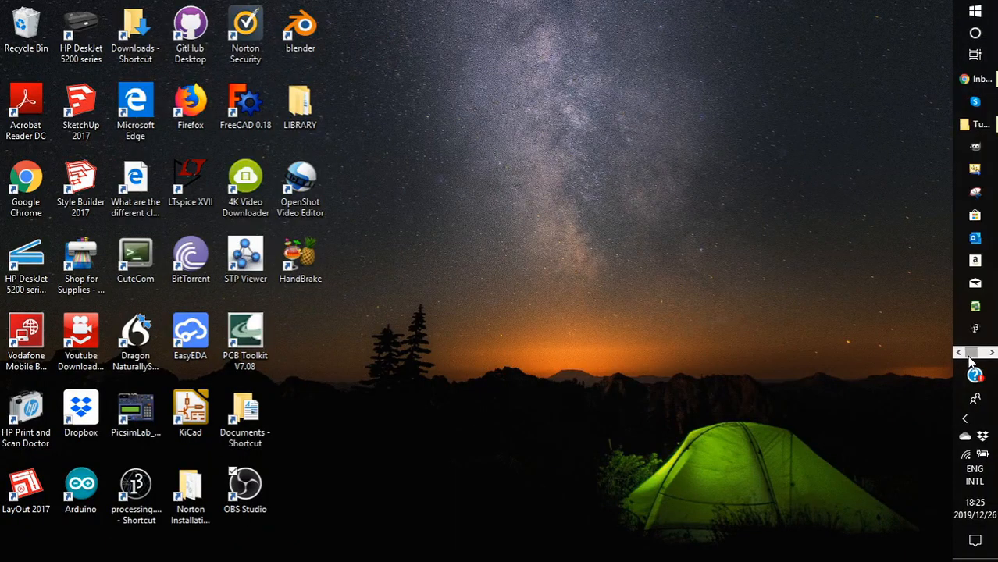
mouse_move(972, 125)
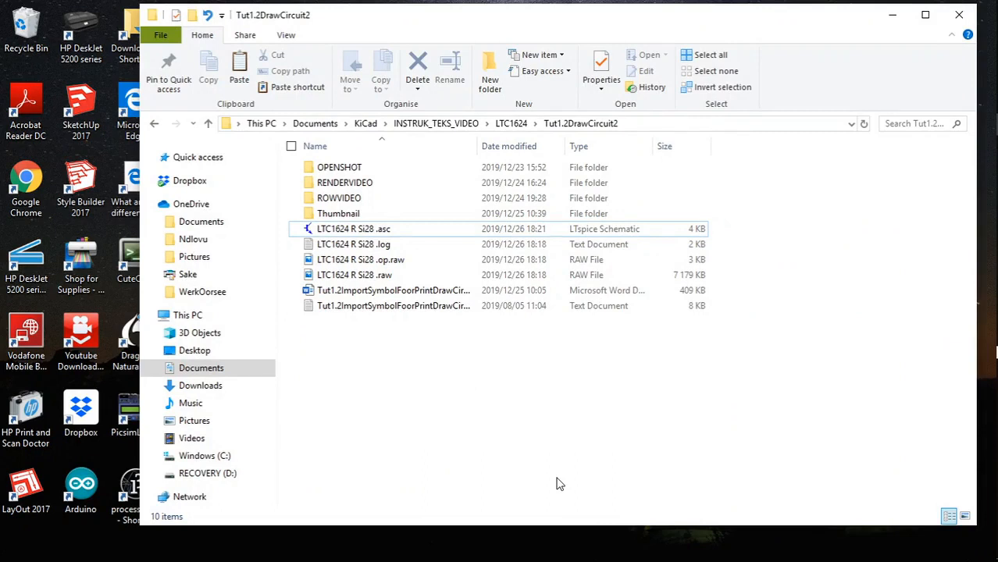
mouse_move(543, 480)
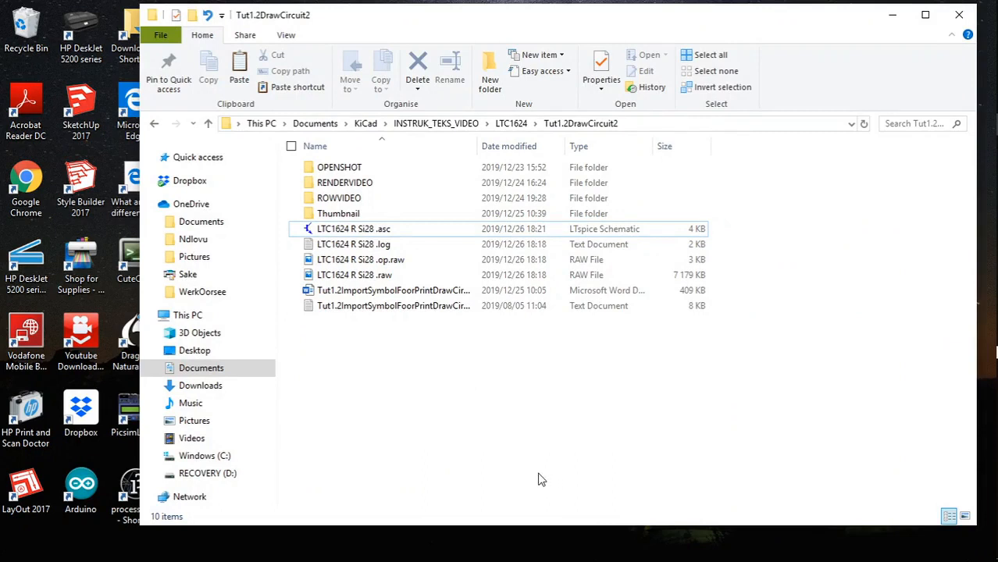
left_click(353, 228)
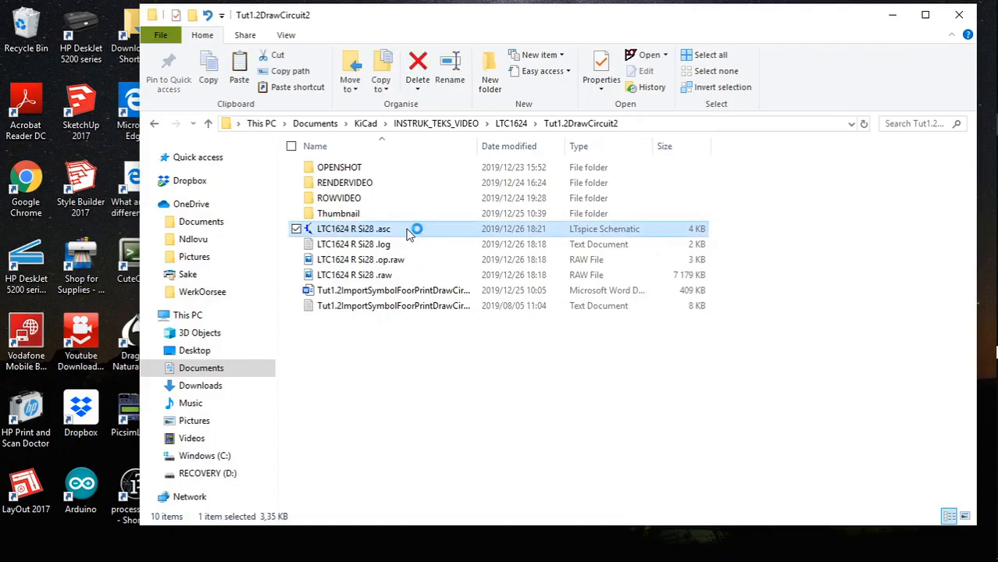
Step: Open LTC1624 R Si28.asc in LTspice XVII
double_click(354, 228)
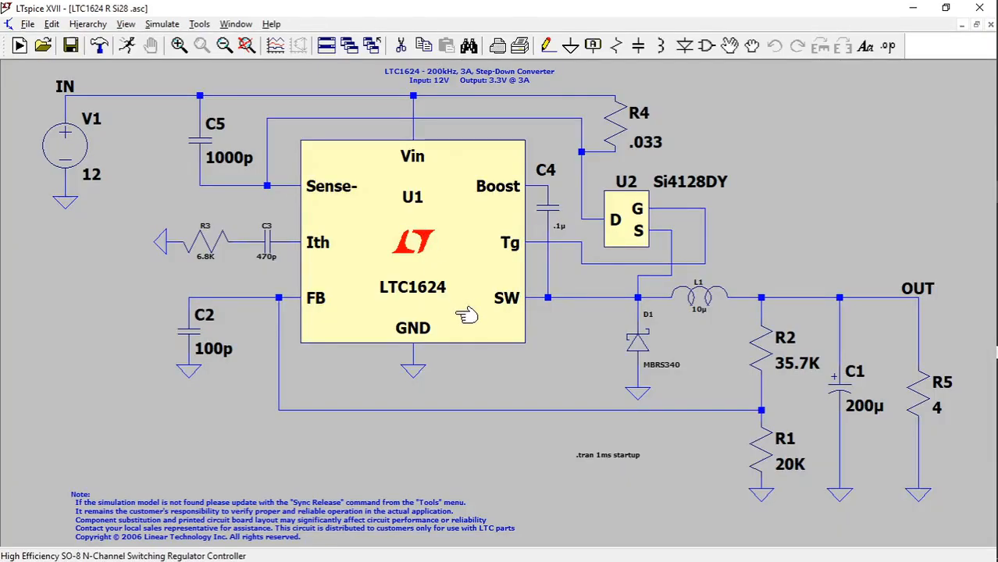
mouse_move(602, 503)
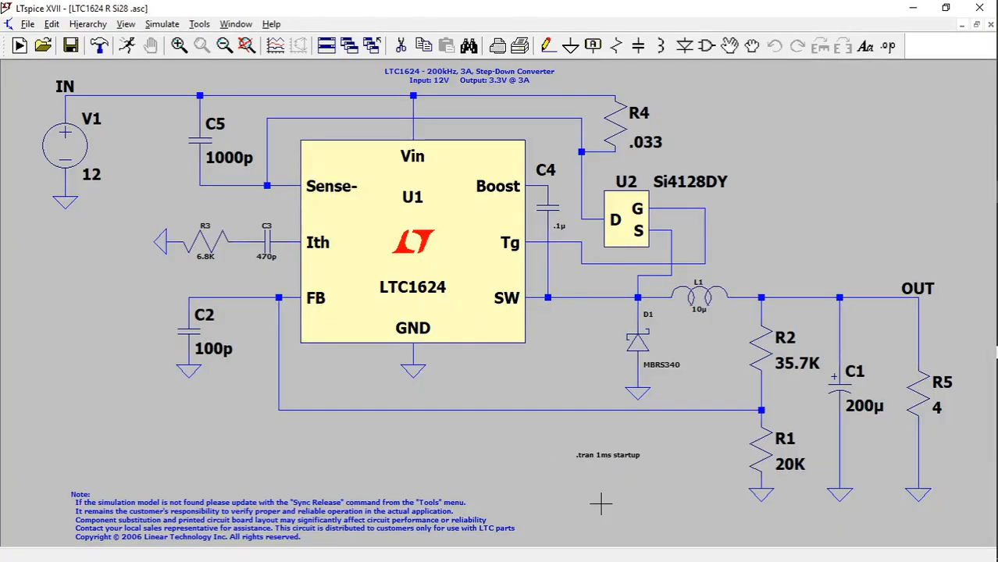
mouse_move(491, 494)
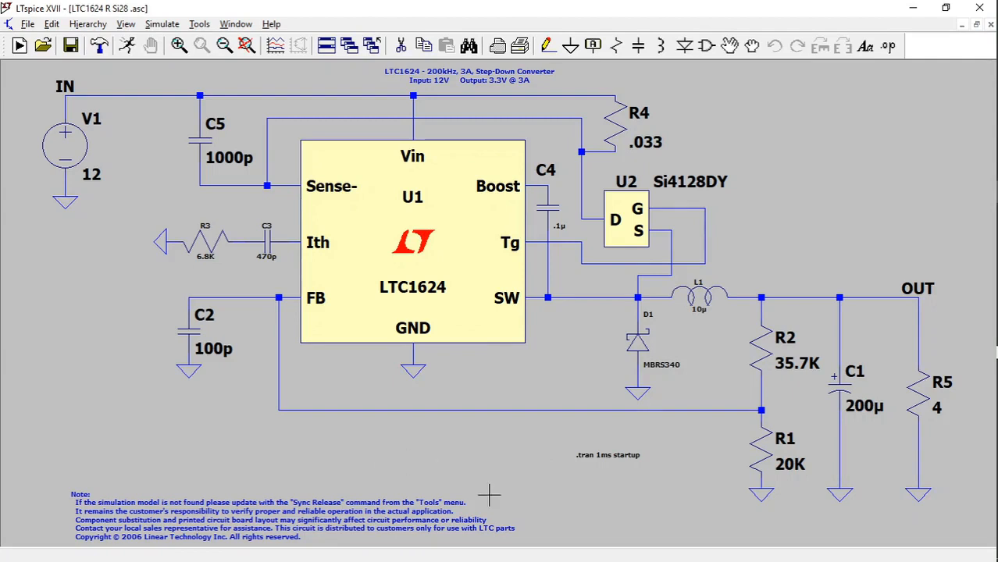
mouse_move(959, 360)
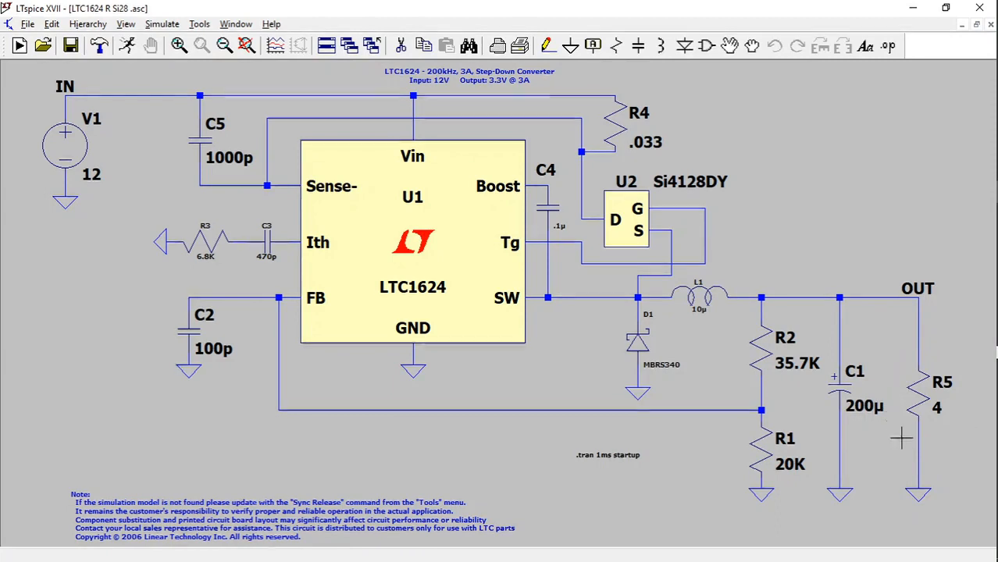
mouse_move(278, 107)
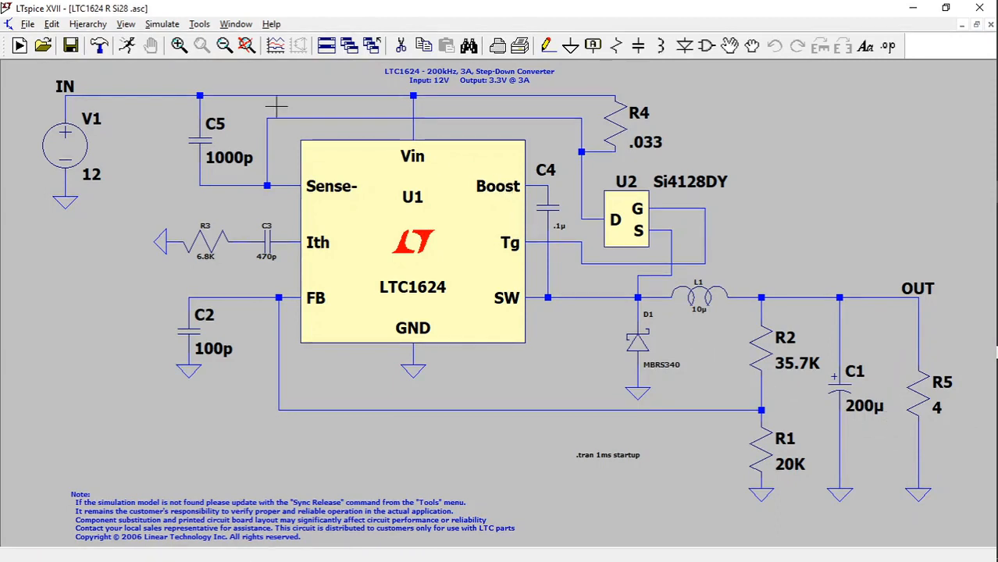
mouse_move(228, 94)
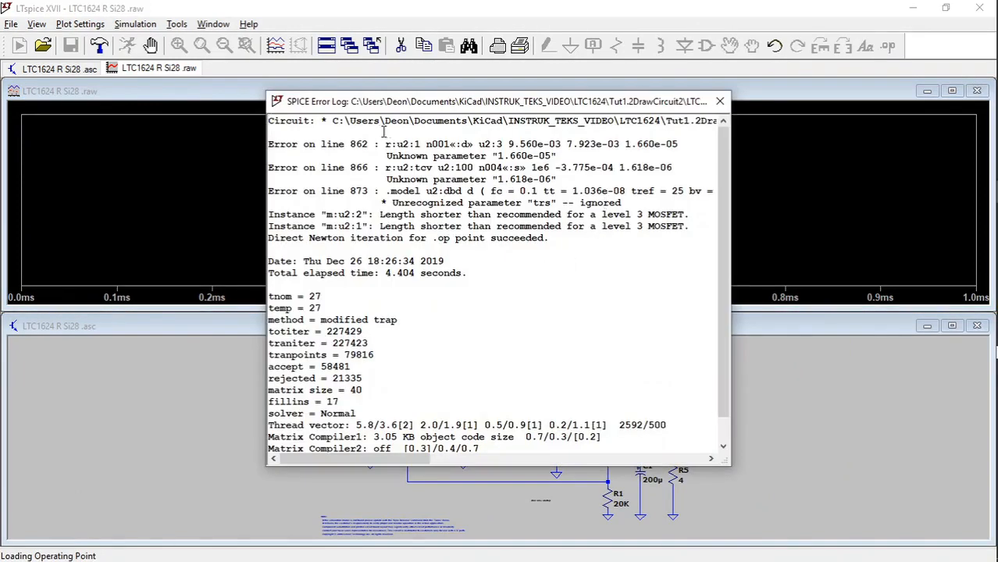
mouse_move(493, 394)
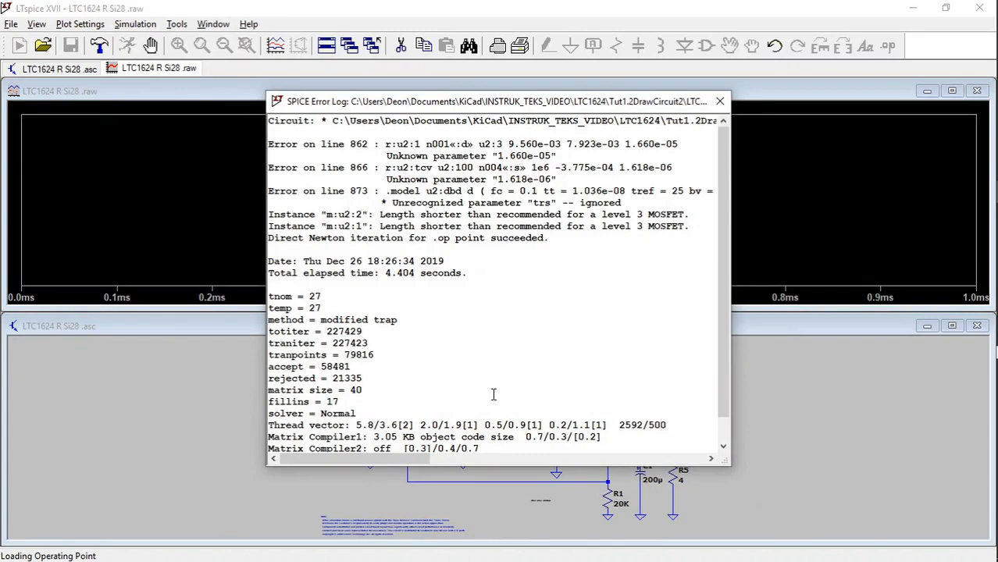
mouse_move(621, 164)
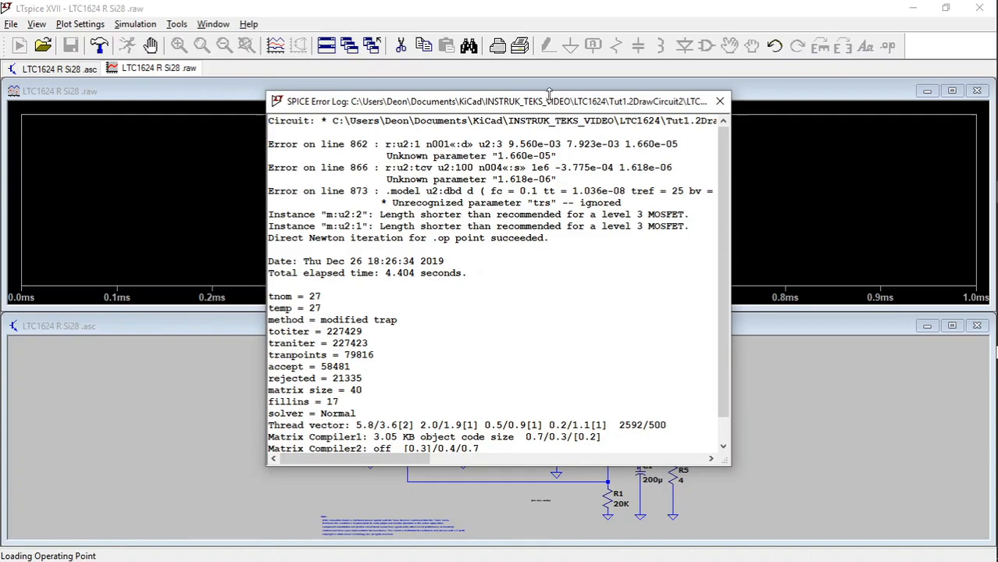
Step: Drag the SPICE Error Log window aside to inspect the simulation results
left_click_drag(547, 100, 347, 253)
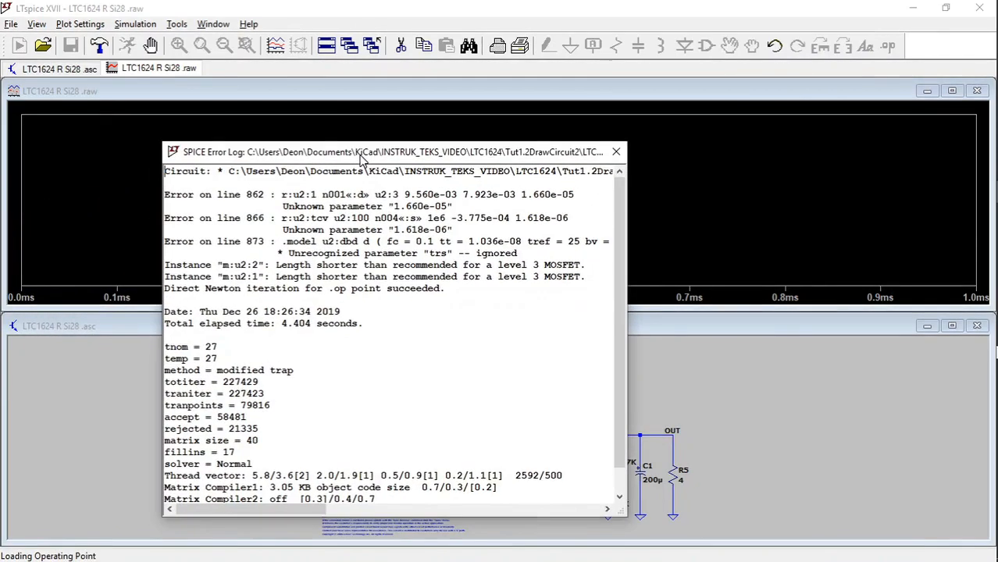
left_click_drag(360, 153, 377, 145)
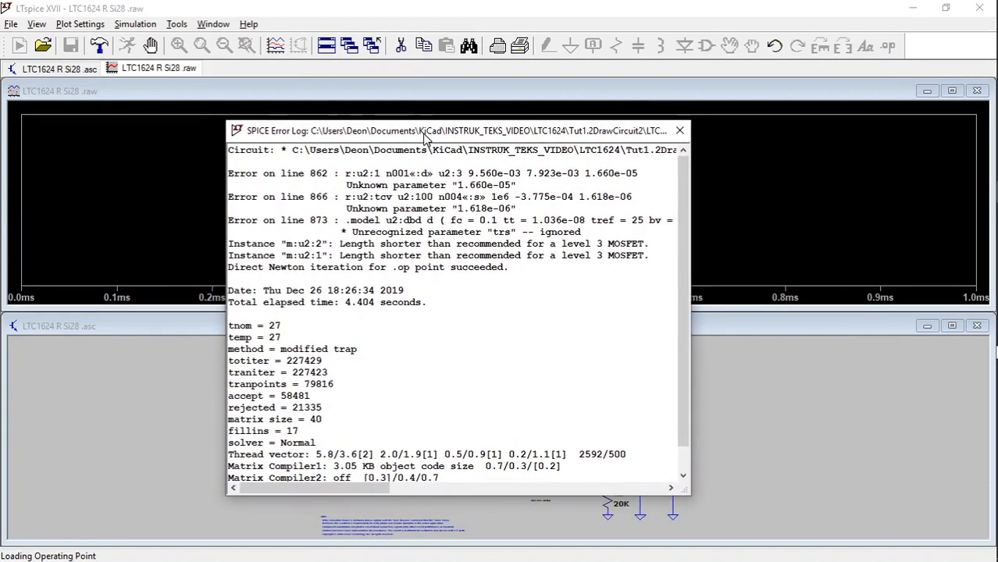
mouse_move(542, 347)
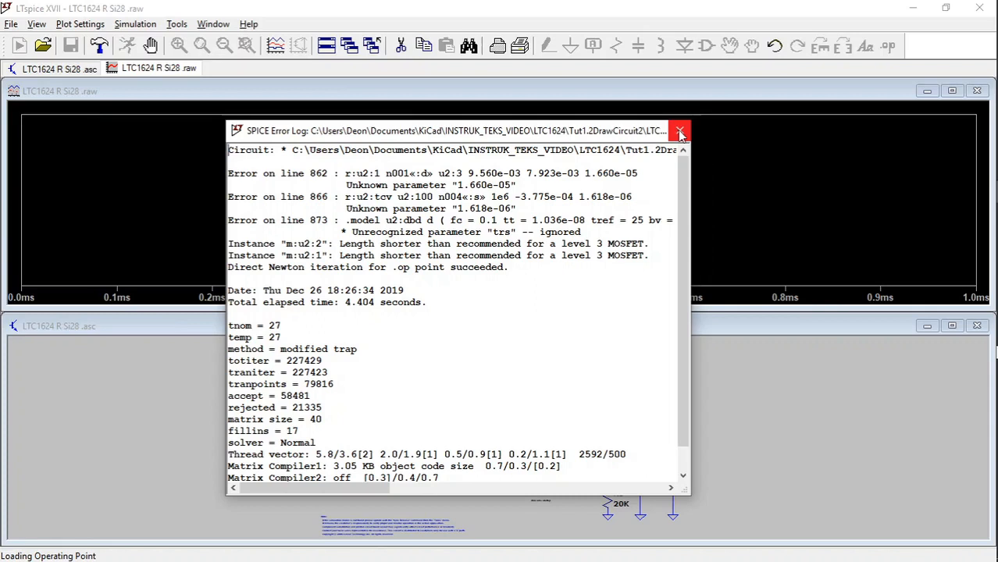
Step: Close the error log and probe the IN and OUT nets to plot V(in) and V(OUT)
left_click(680, 131)
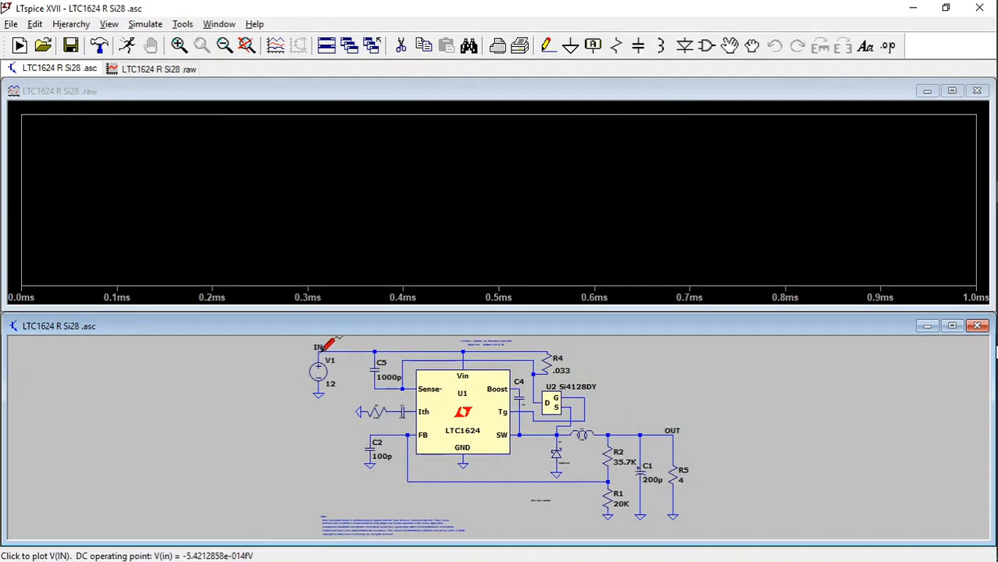
left_click(321, 347)
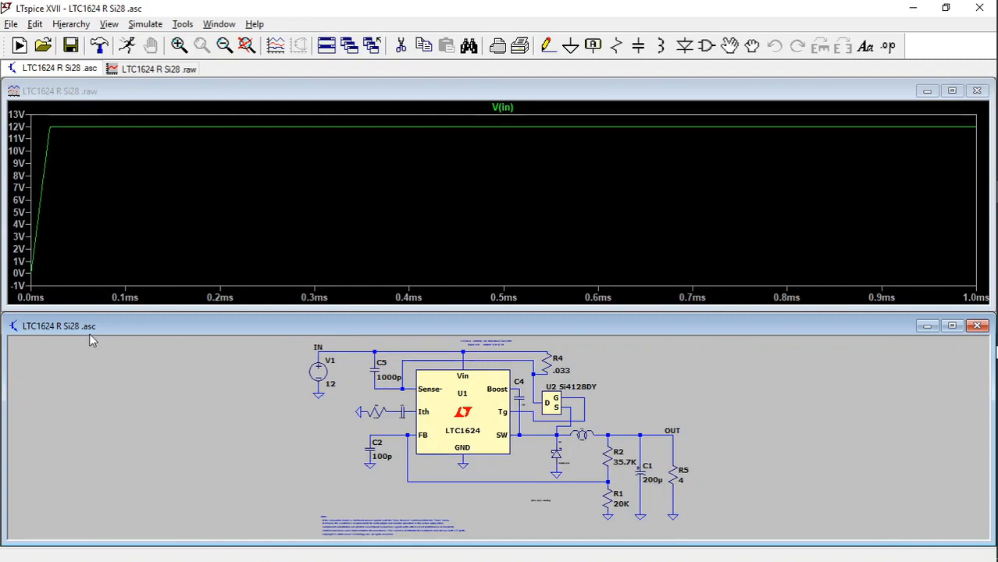
mouse_move(140, 212)
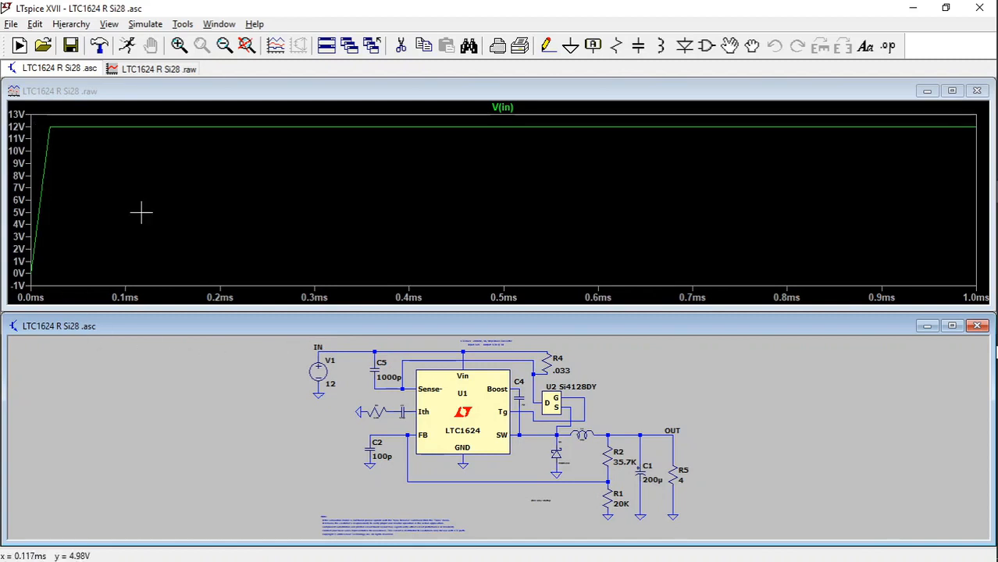
mouse_move(725, 421)
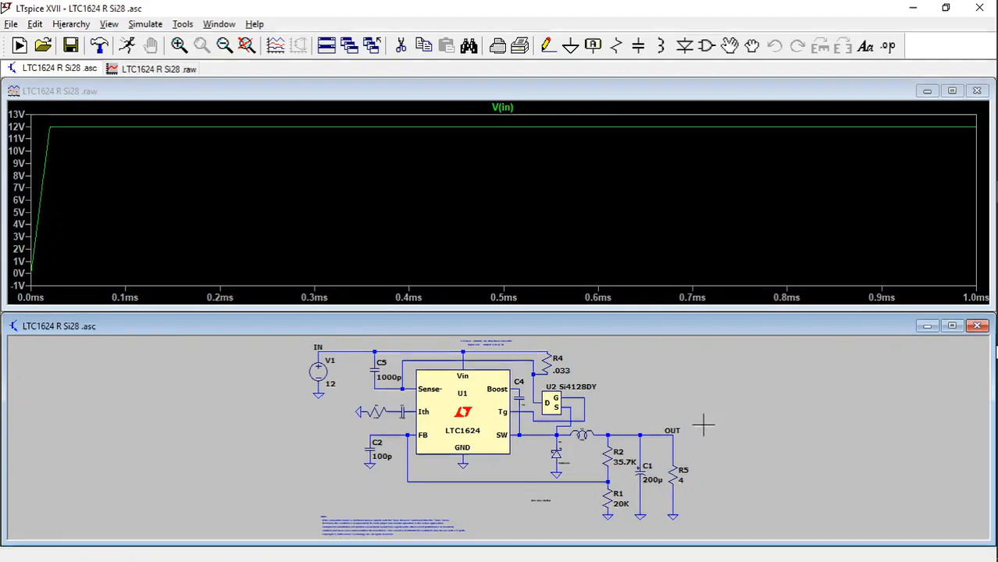
mouse_move(693, 428)
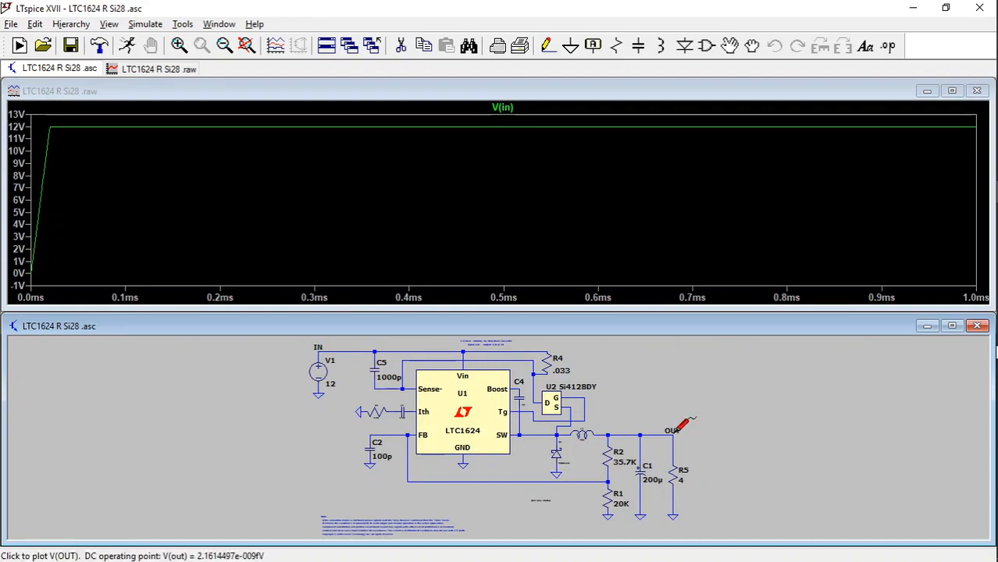
left_click(672, 431)
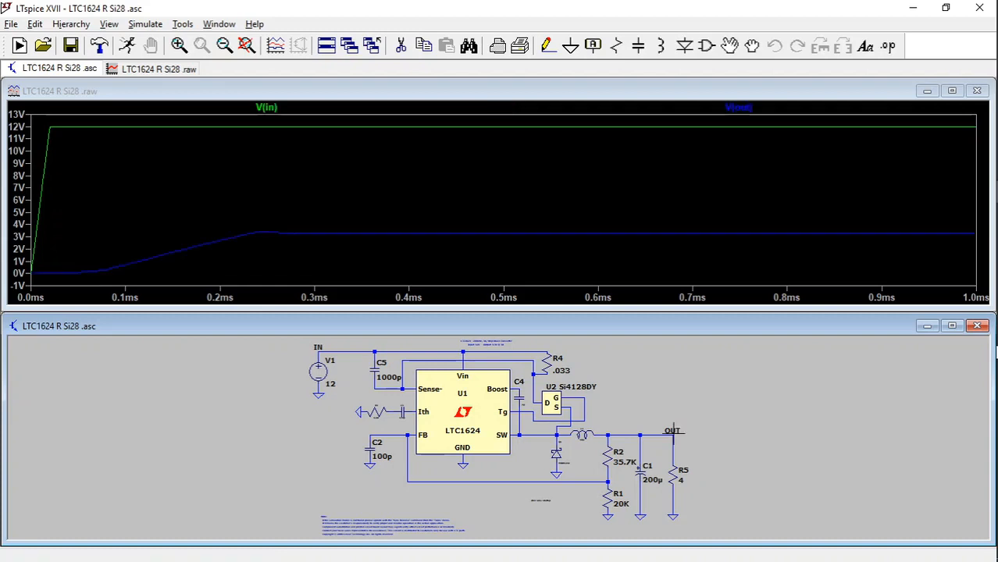
mouse_move(669, 250)
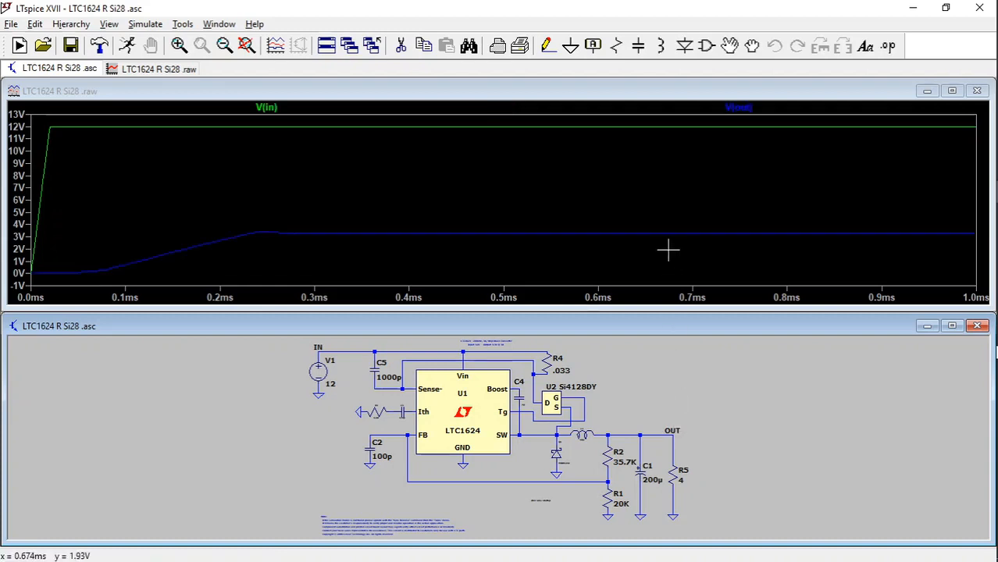
mouse_move(666, 237)
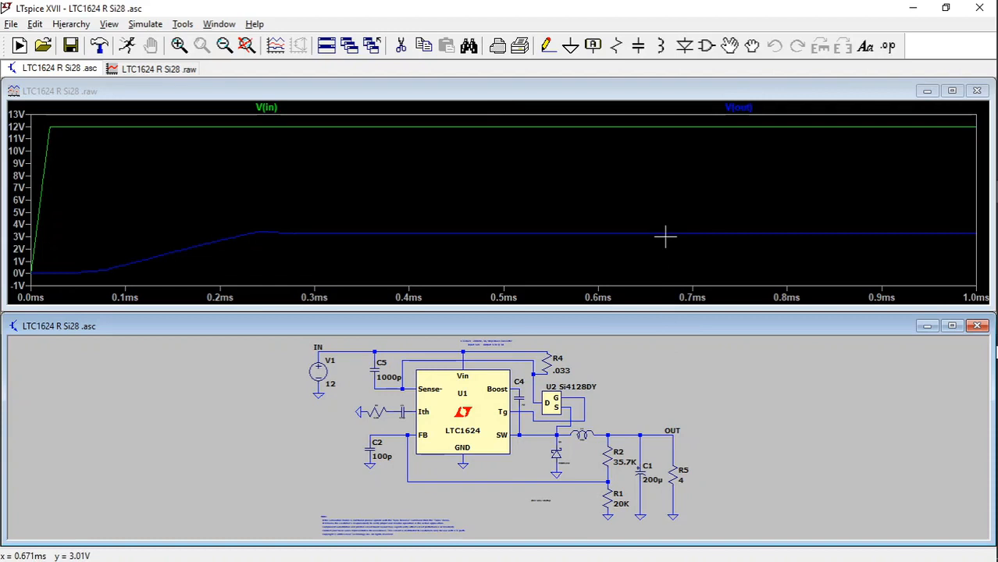
mouse_move(753, 394)
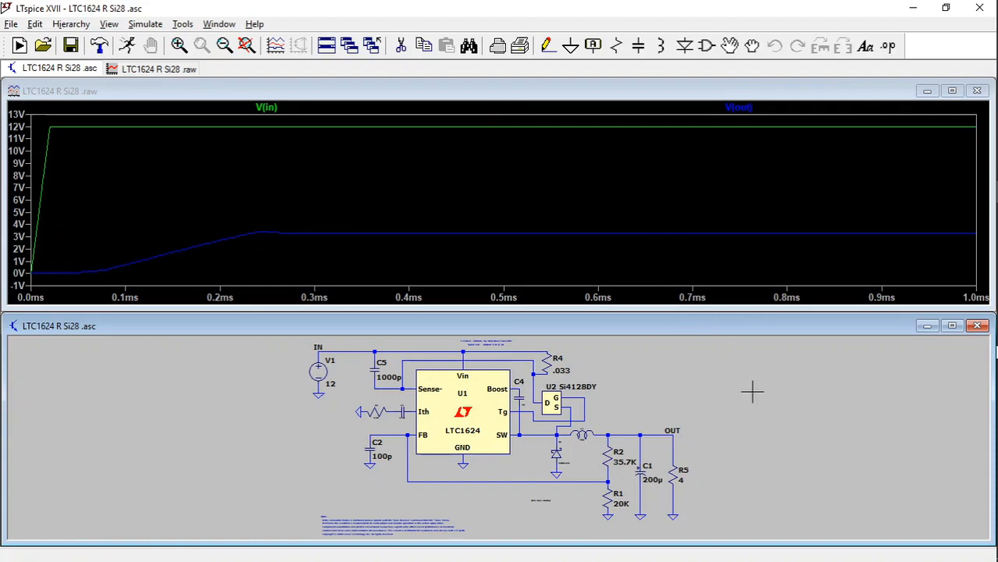
mouse_move(757, 275)
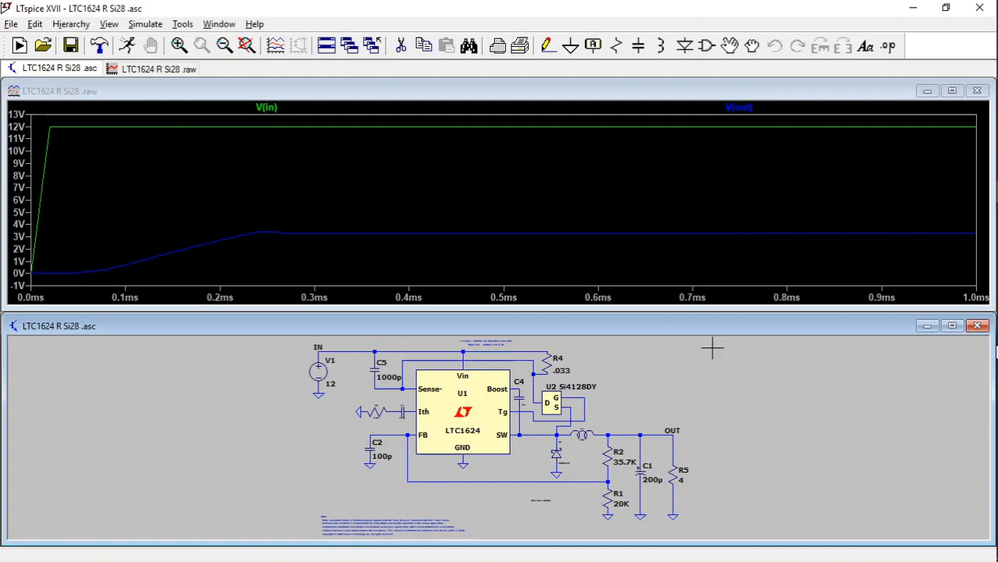
mouse_move(659, 429)
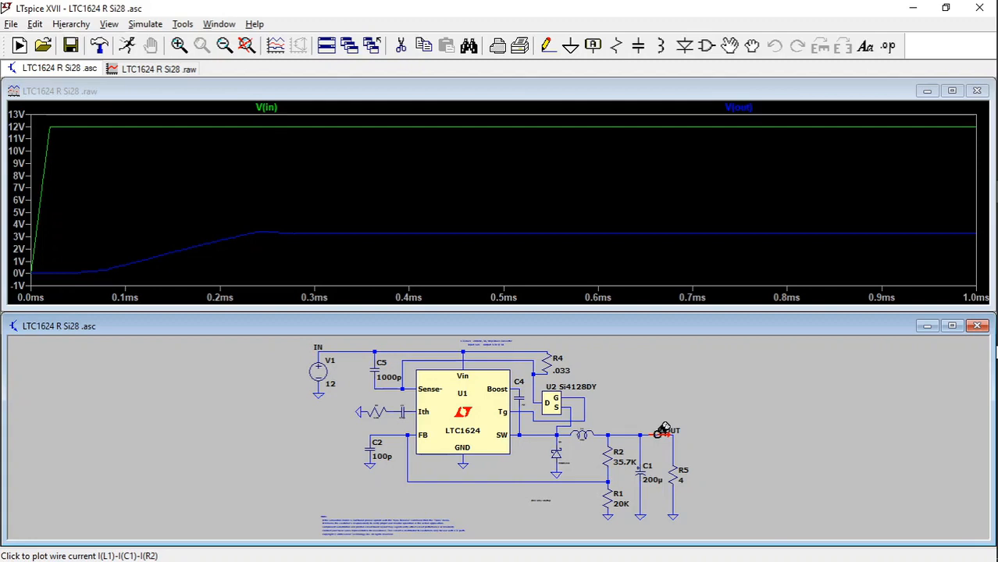
Step: Probe the wire between C1 and R5 to plot the load current I(L1)-I(C1)-I(R2)
left_click(658, 433)
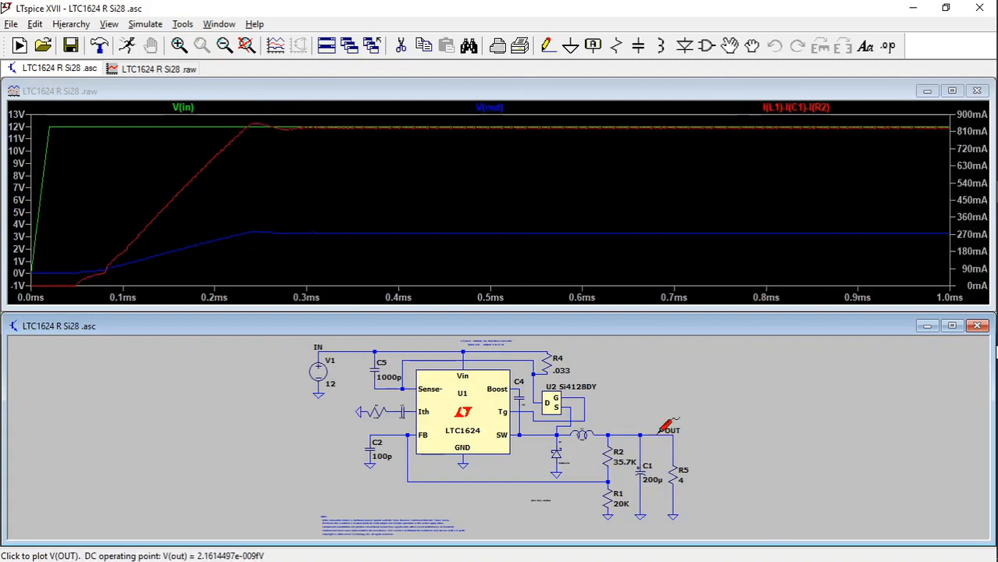
mouse_move(116, 264)
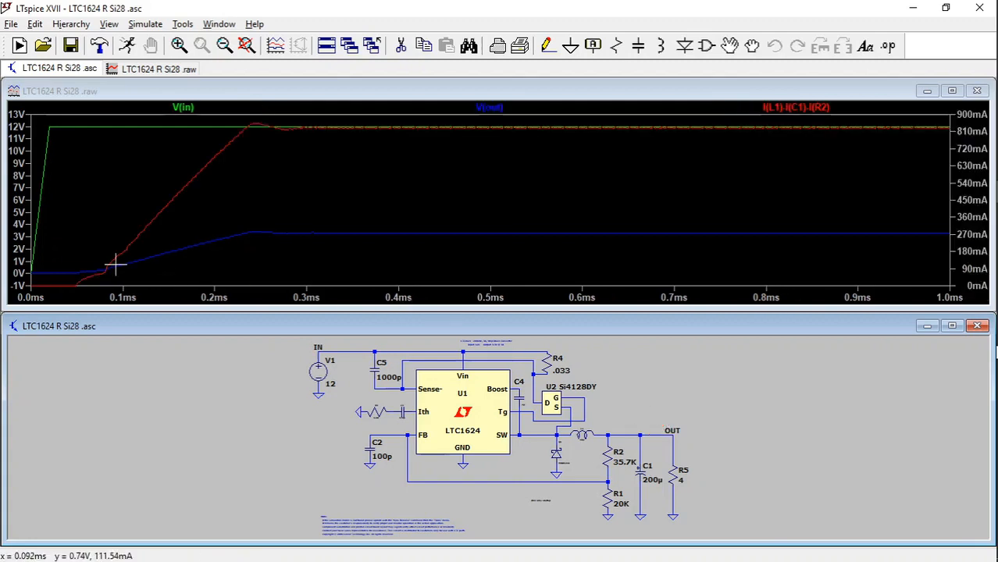
mouse_move(156, 213)
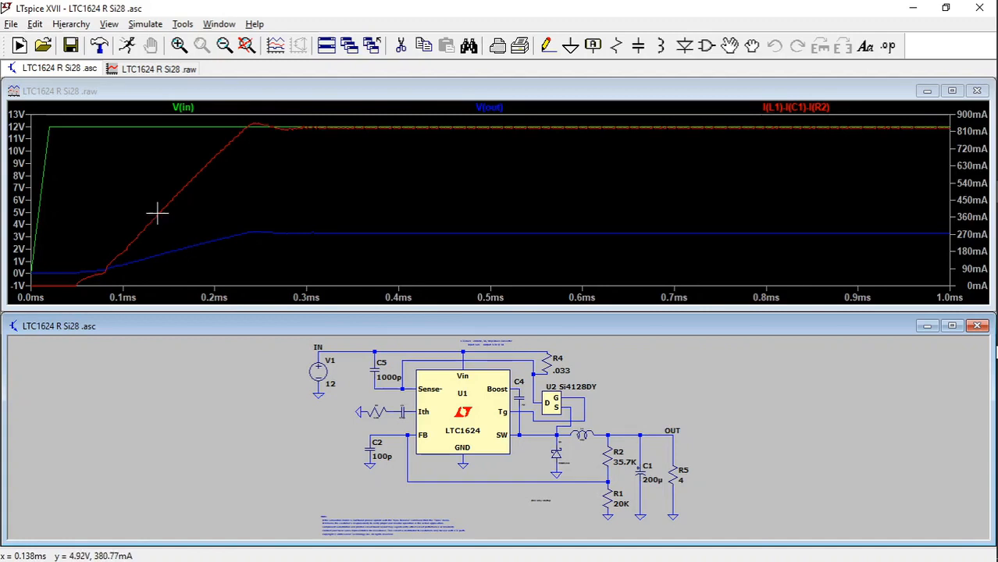
mouse_move(500, 181)
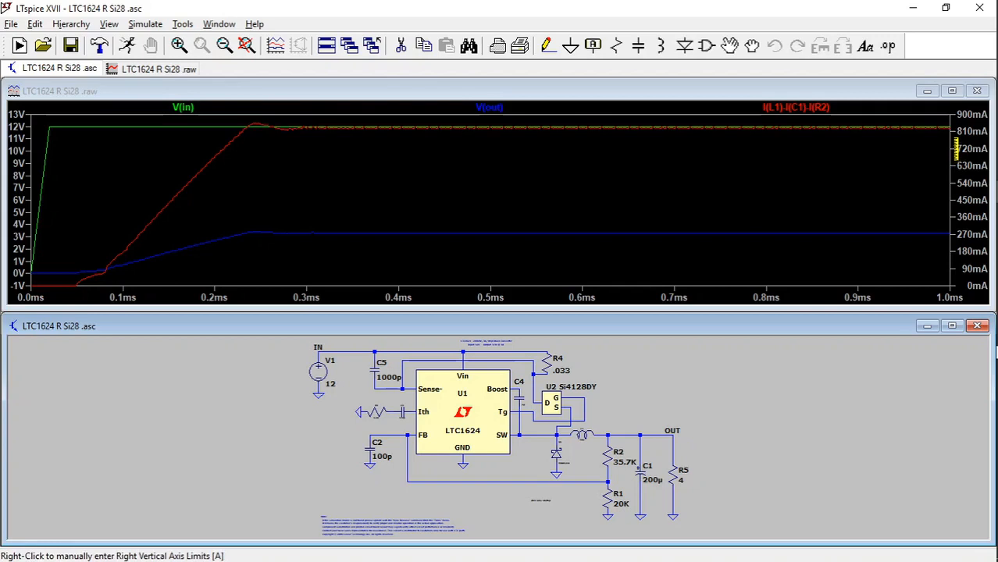
mouse_move(945, 147)
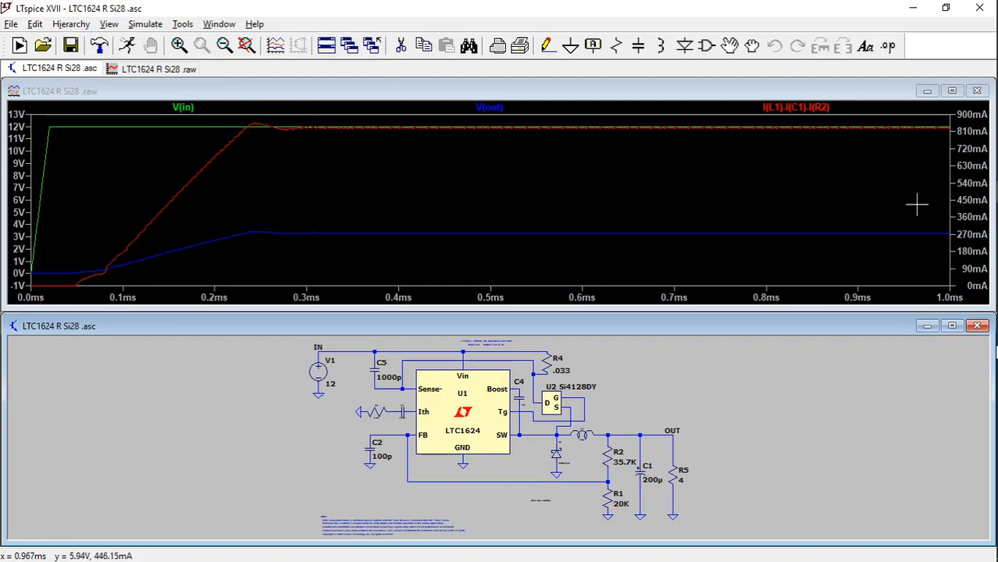
mouse_move(753, 475)
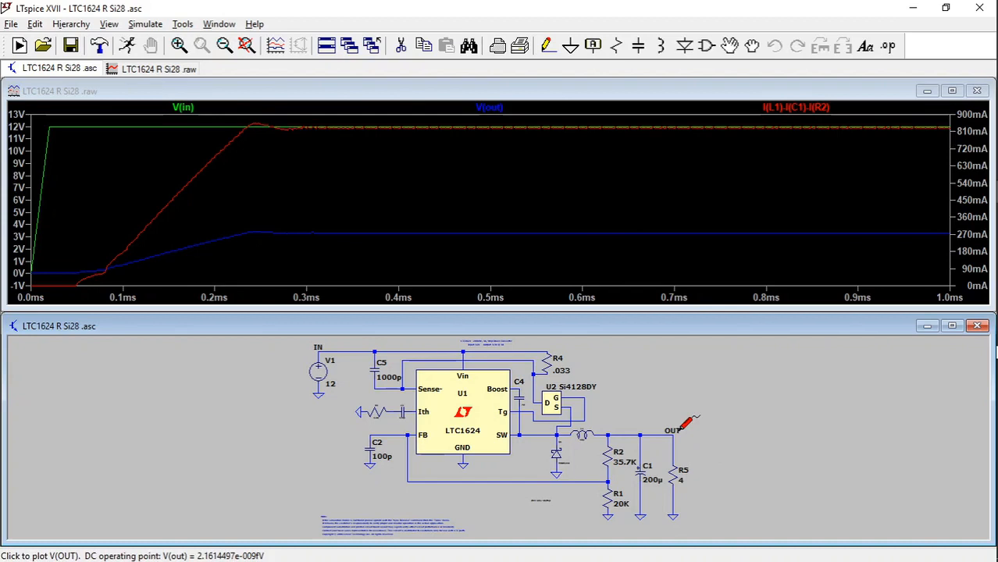
mouse_move(734, 435)
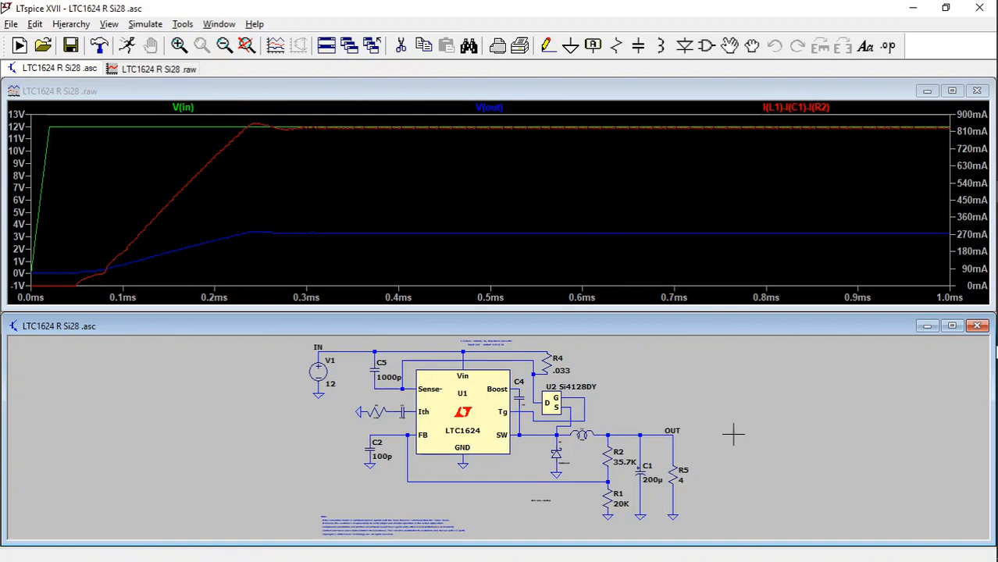